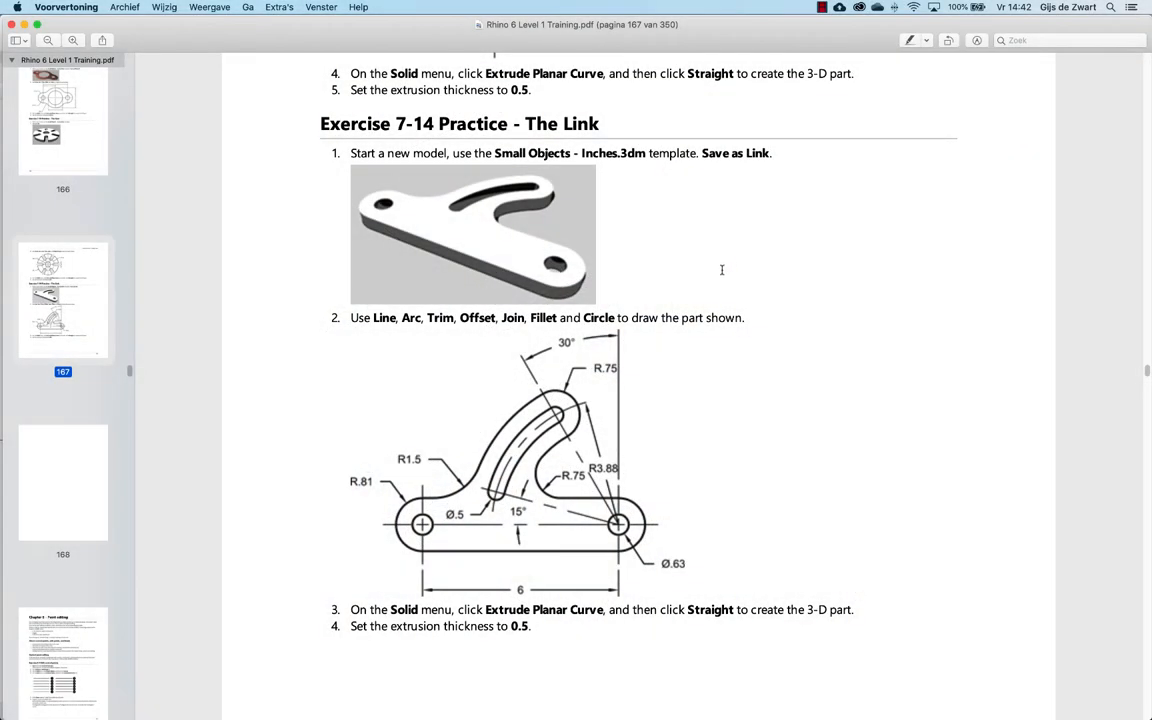
Step: Switch to Rhino to insert the exercise picture into the Top viewport
key("cmd+tab")
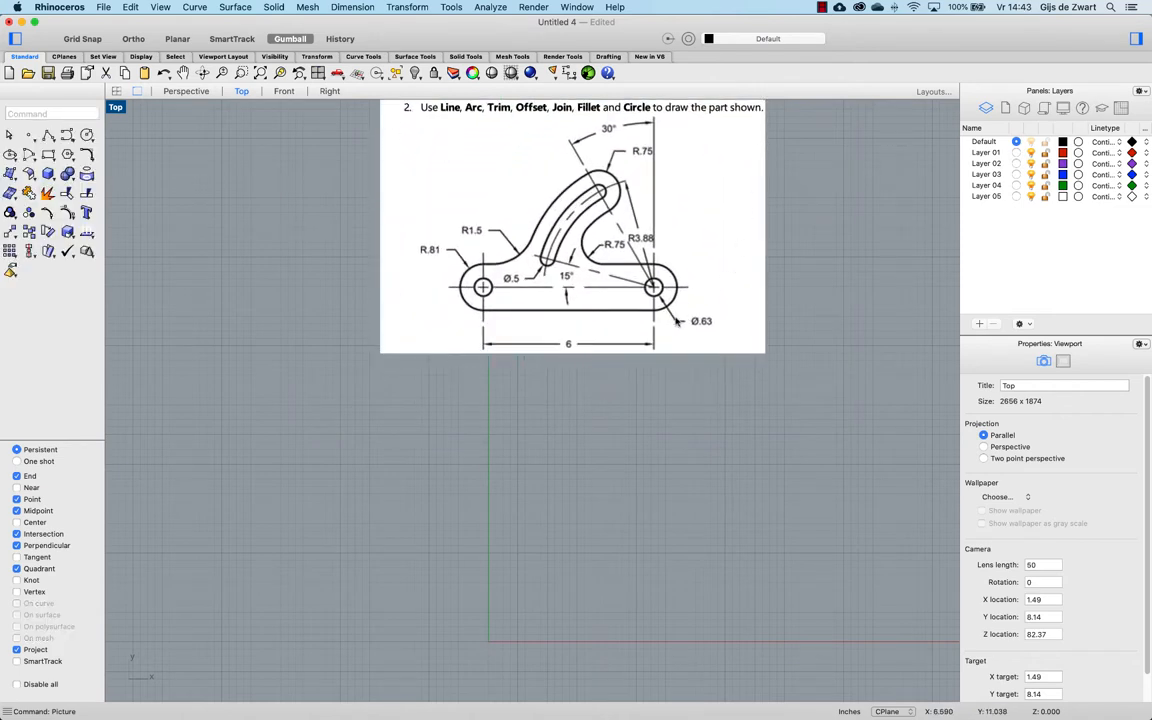
mouse_move(628, 434)
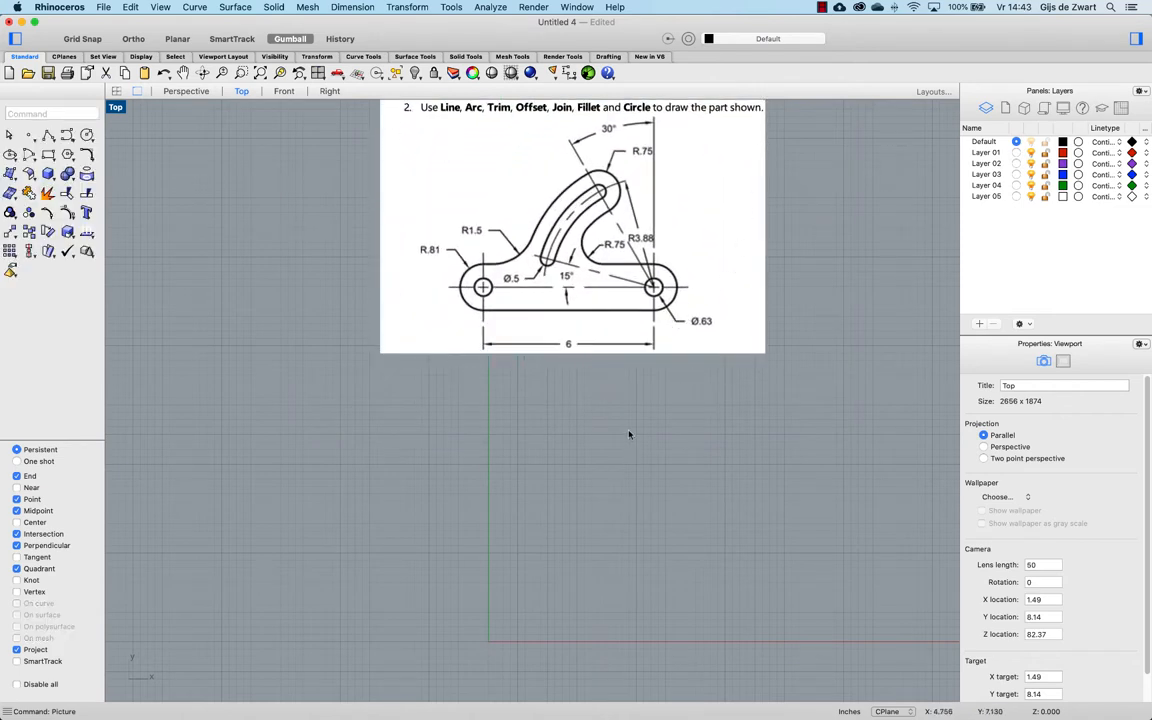
mouse_move(512, 280)
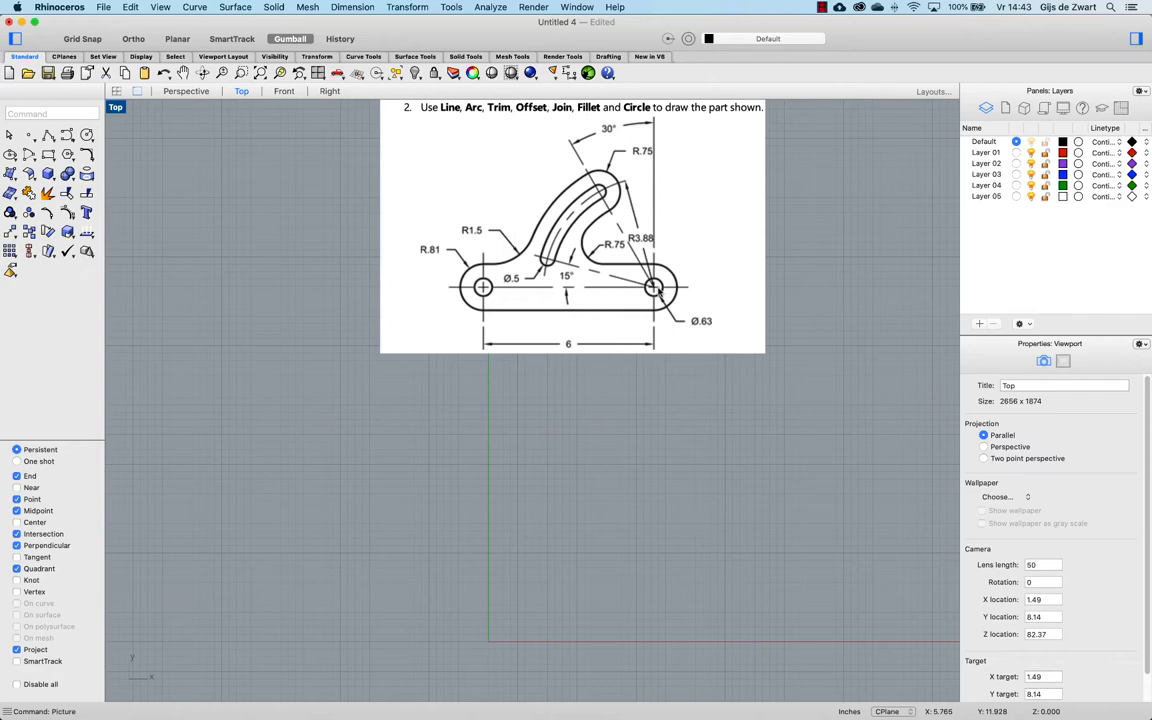
mouse_move(672, 276)
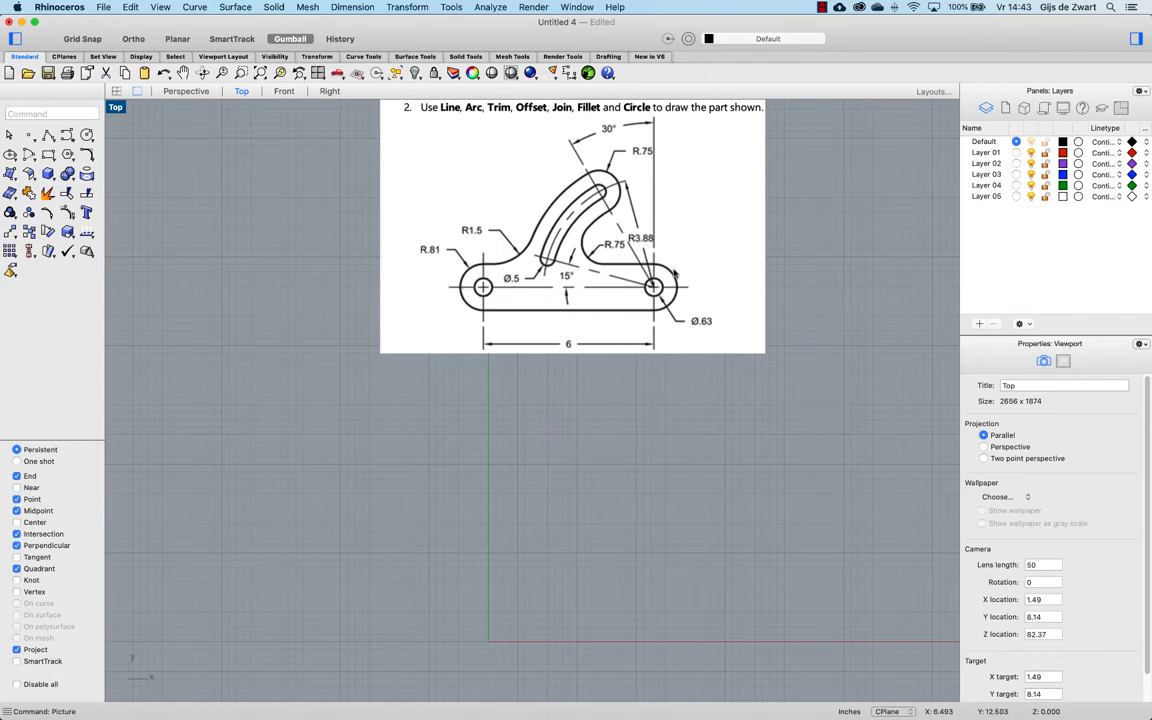
mouse_move(590, 202)
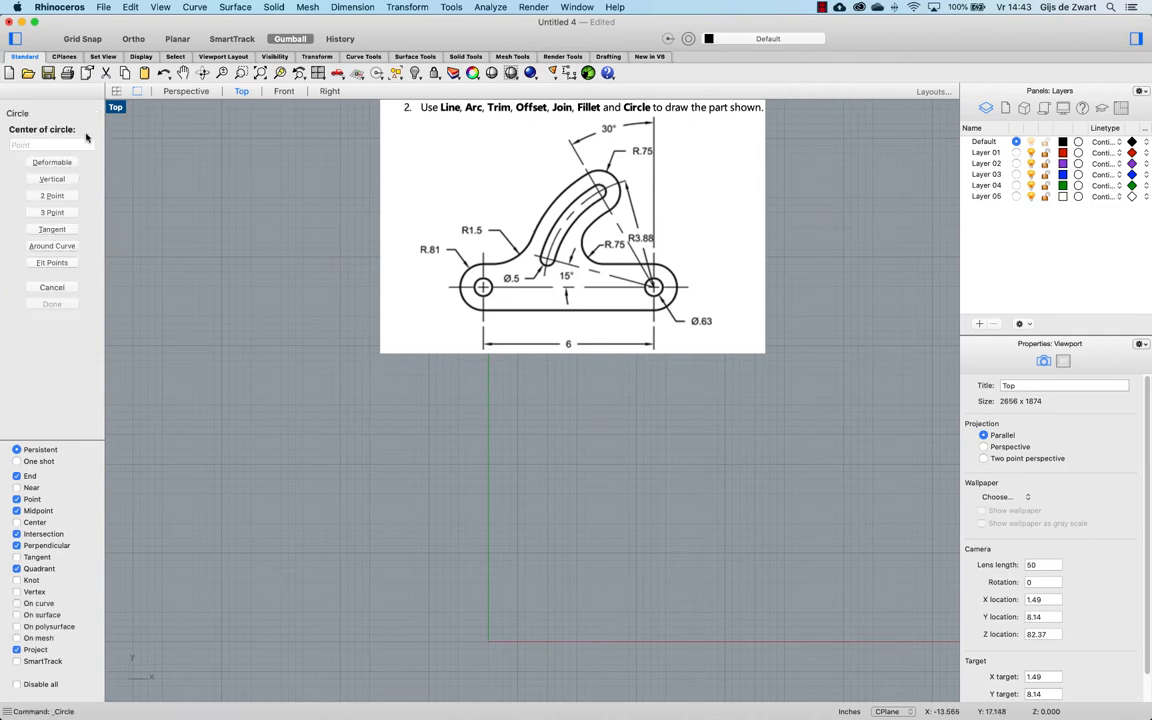
Step: Draw the 0.5 hole circle and move its copy 6 units along X with the gumball
left_click(488, 640)
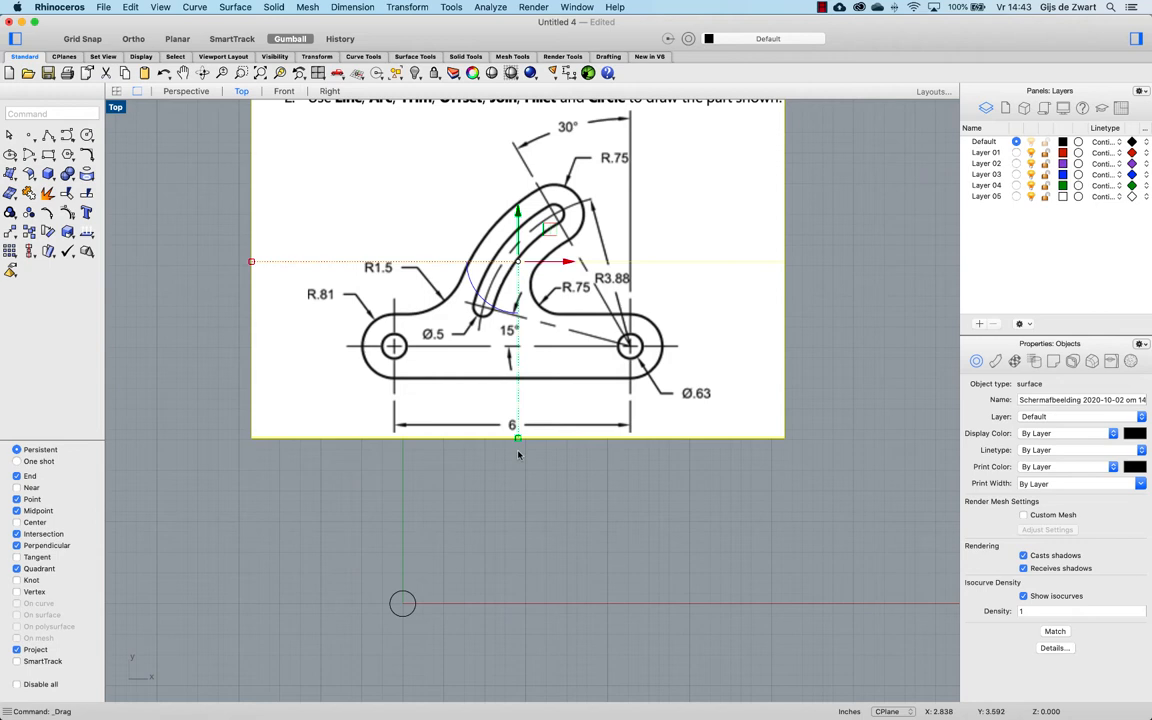
mouse_move(556, 424)
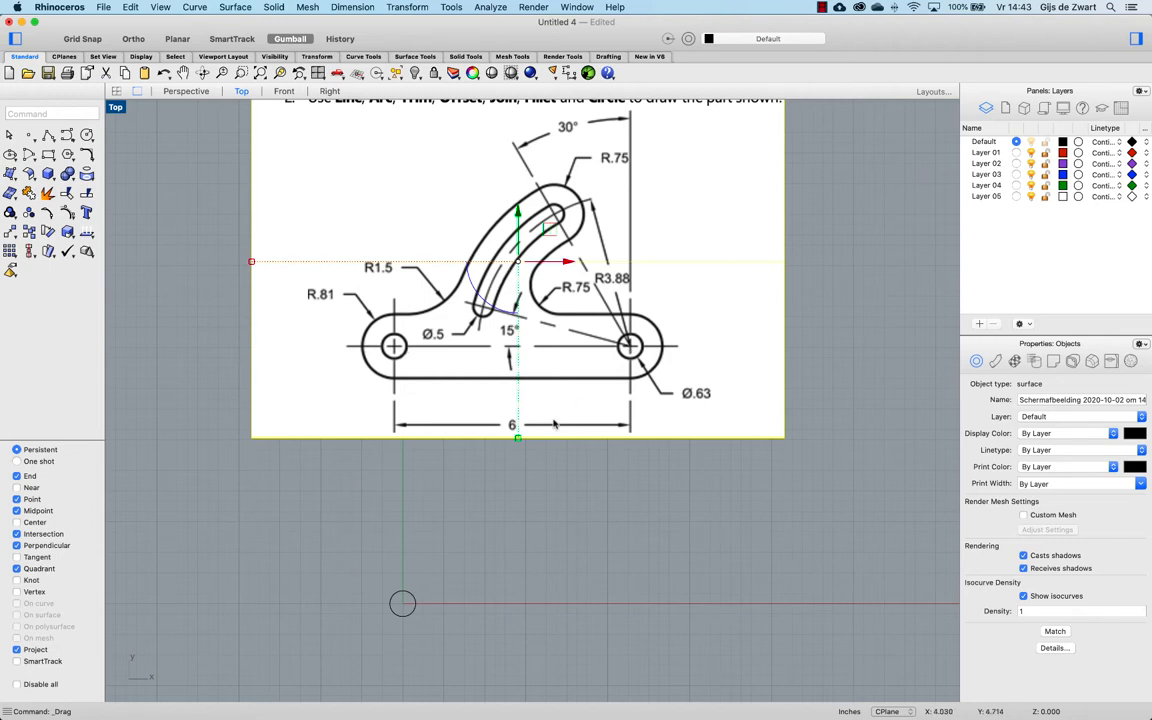
mouse_move(376, 580)
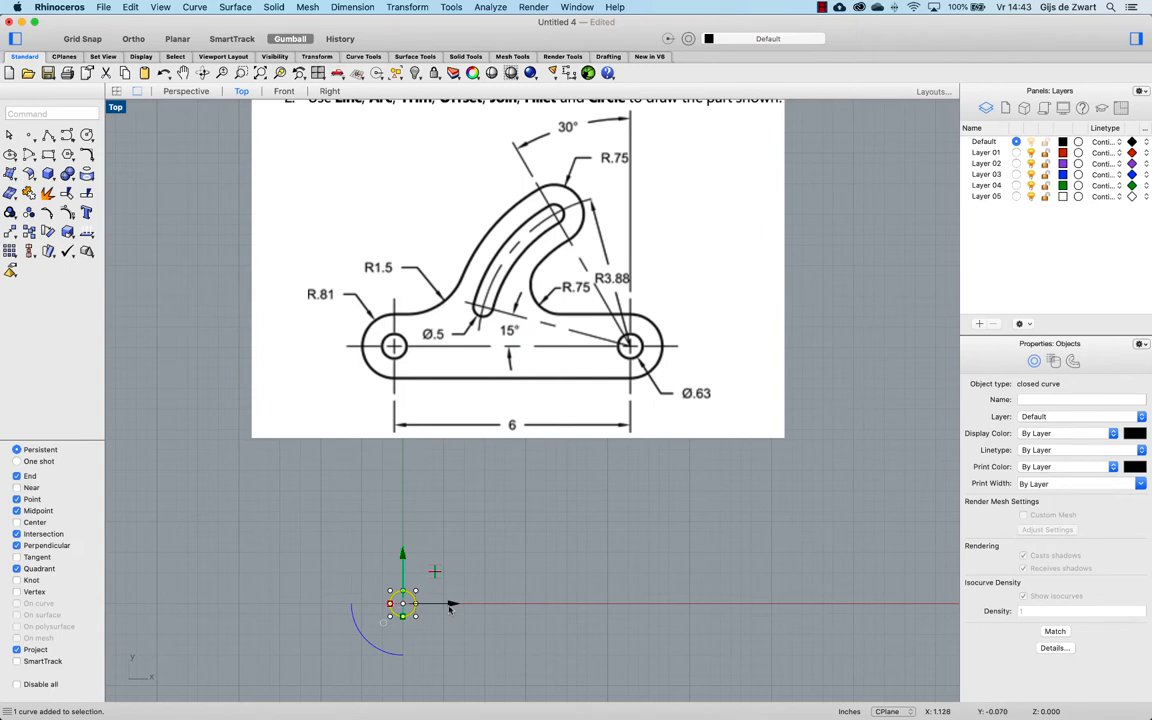
left_click(450, 604)
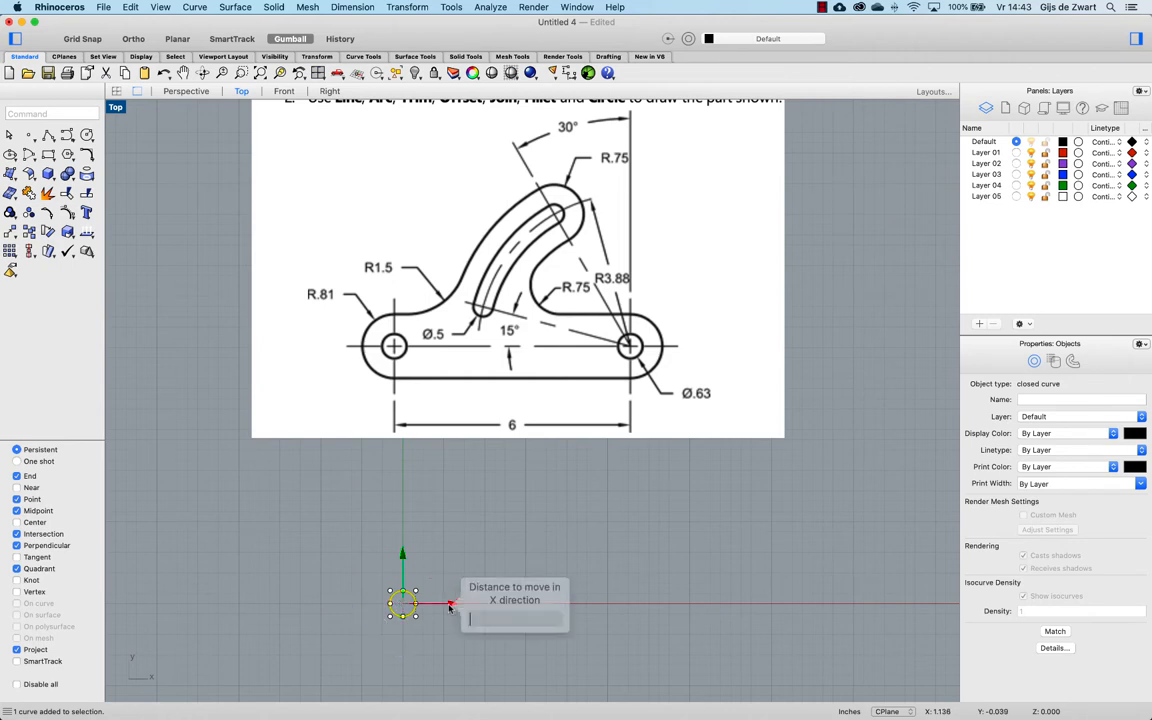
type("6")
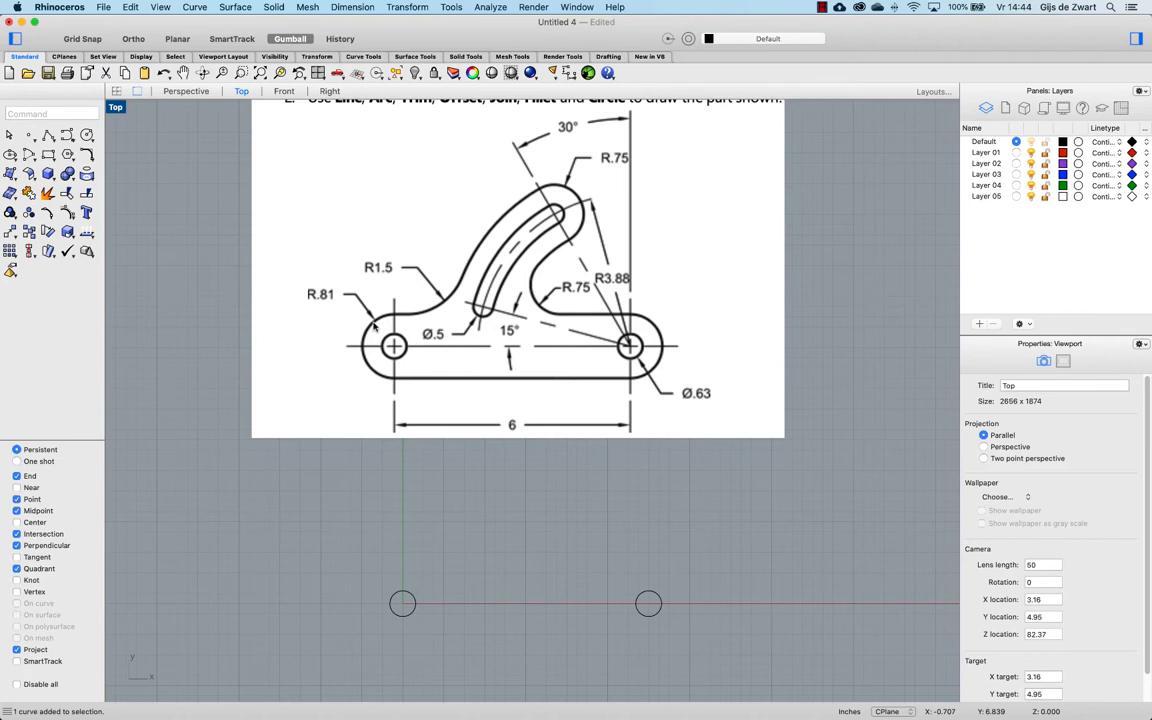
mouse_move(372, 336)
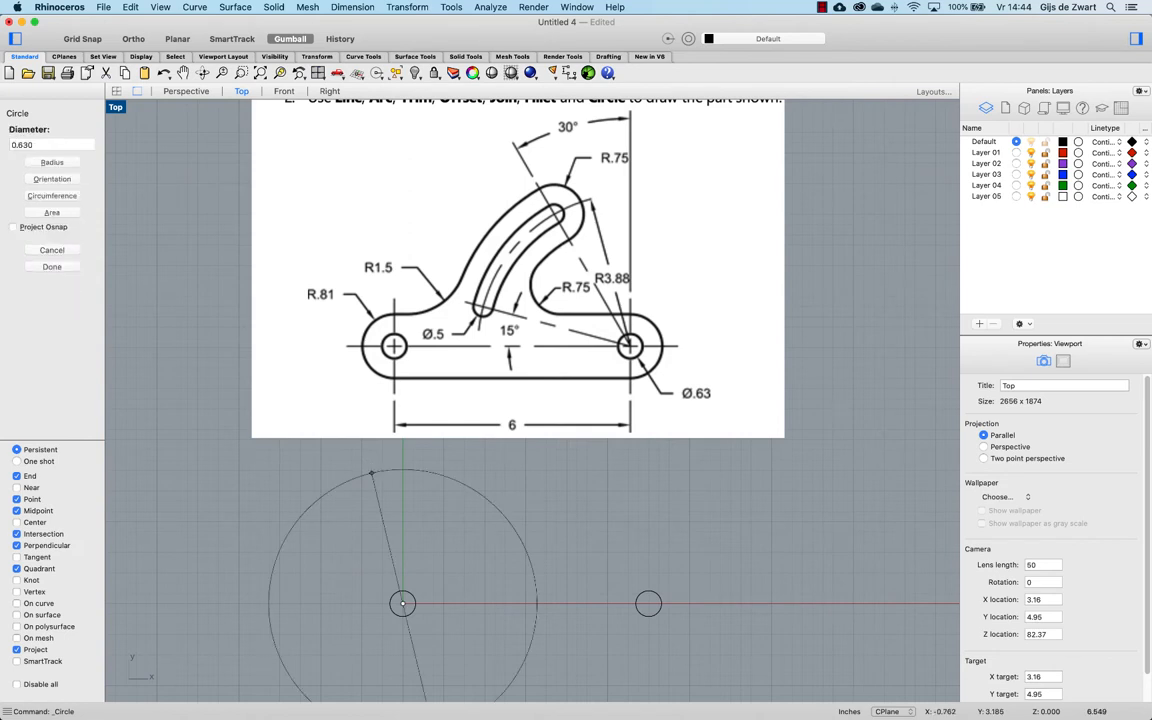
Step: Draw larger concentric circles on both holes and start the tangent line from the left one
left_click(52, 162)
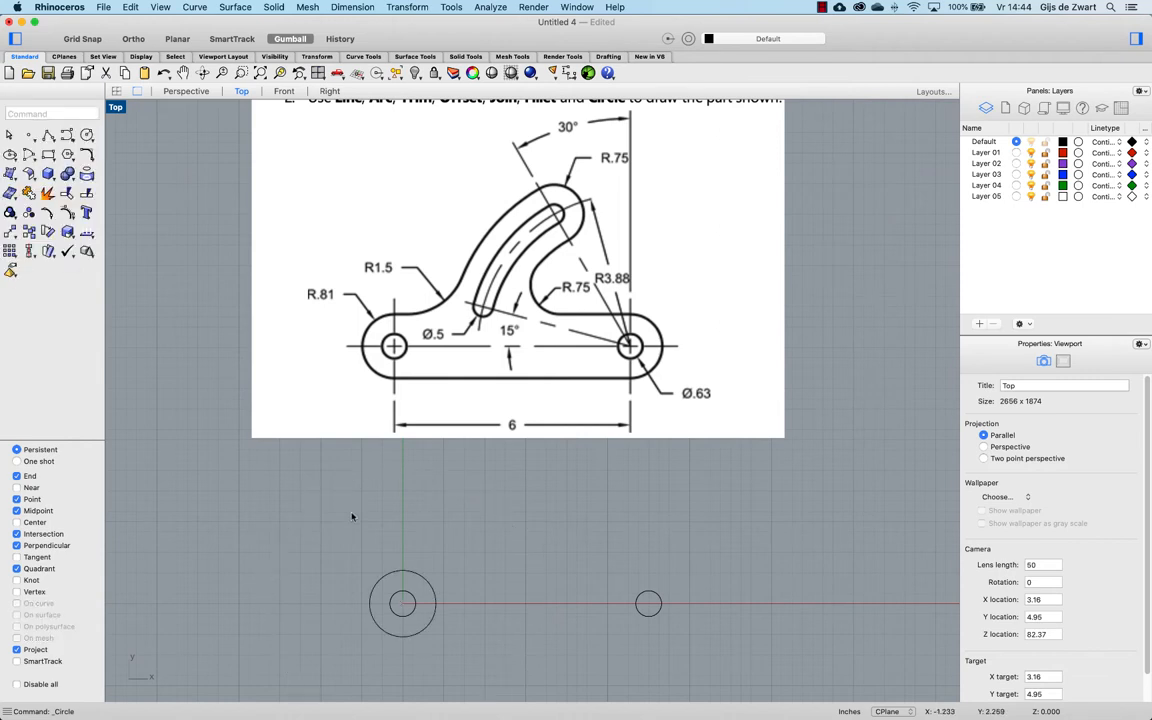
left_click(402, 604)
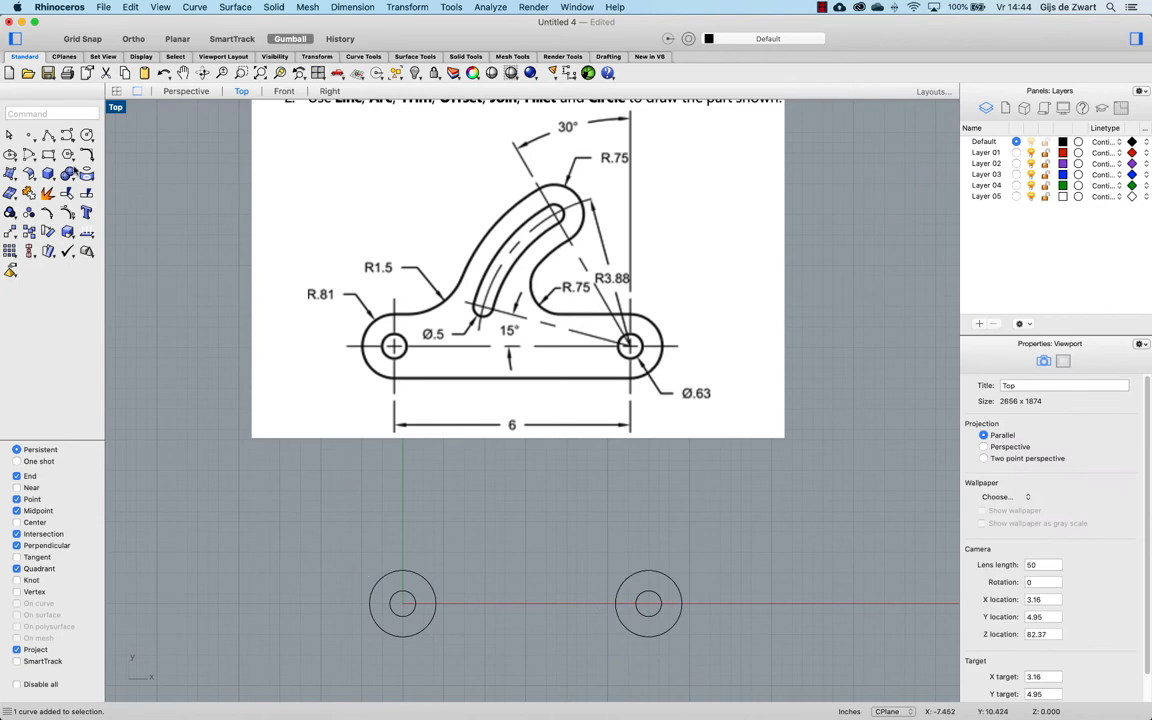
left_click(8, 136)
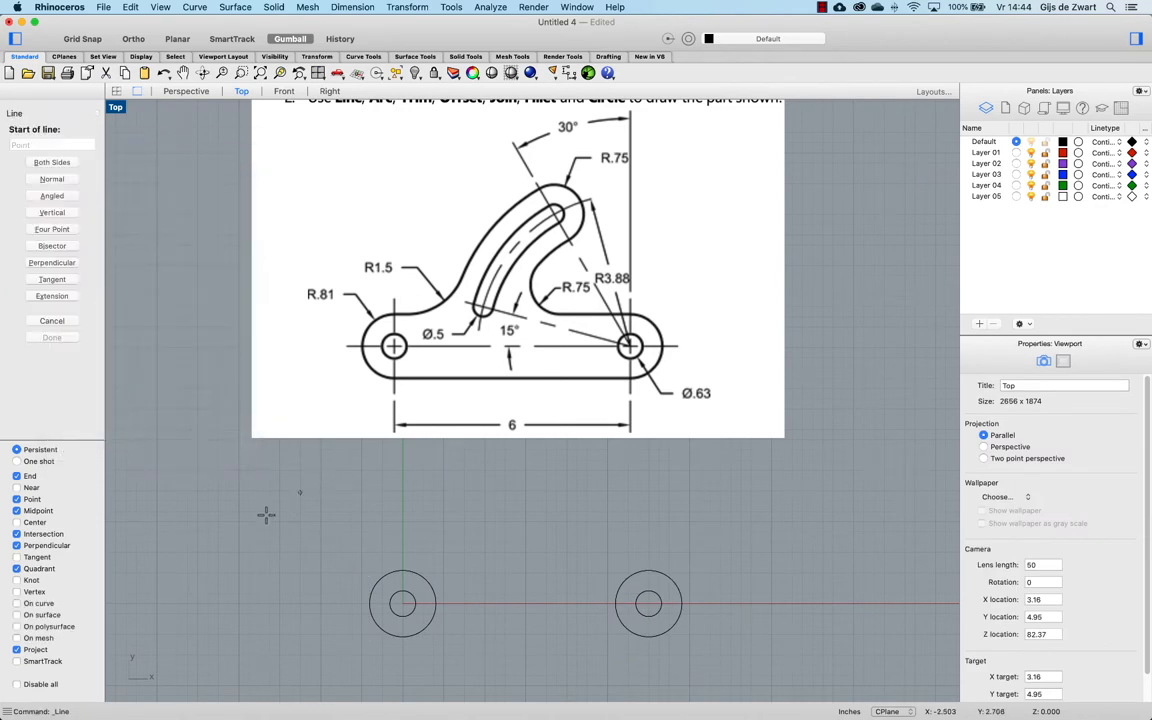
mouse_move(412, 568)
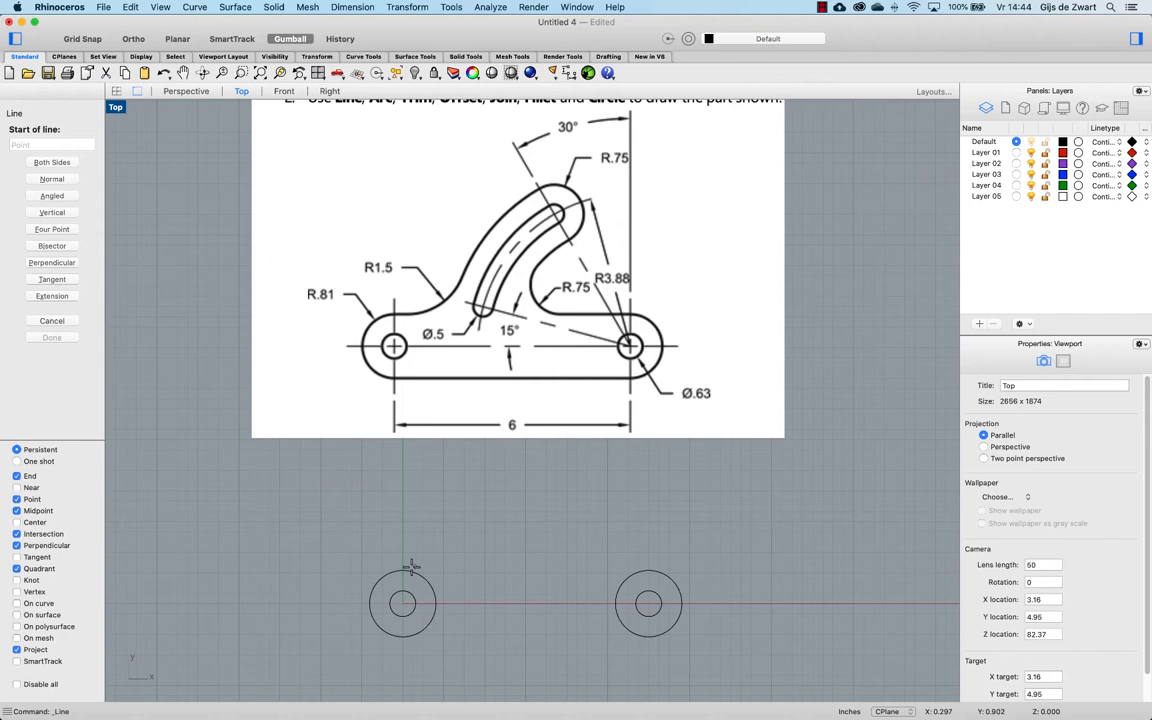
left_click(402, 572)
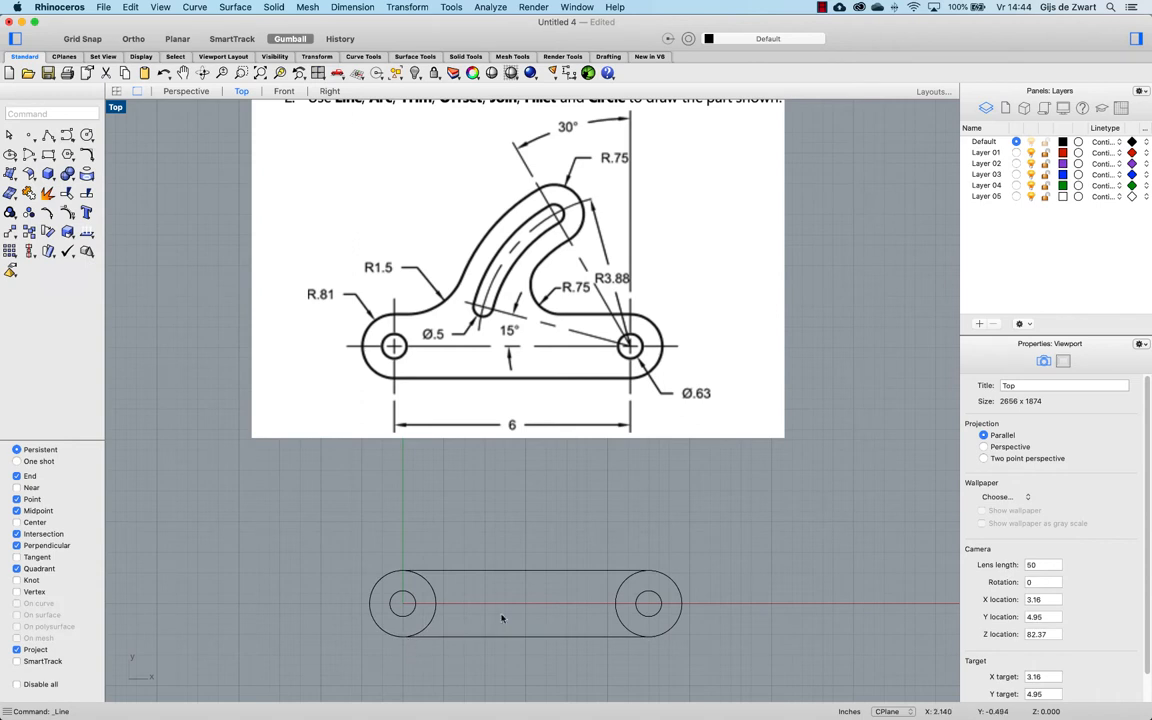
mouse_move(524, 574)
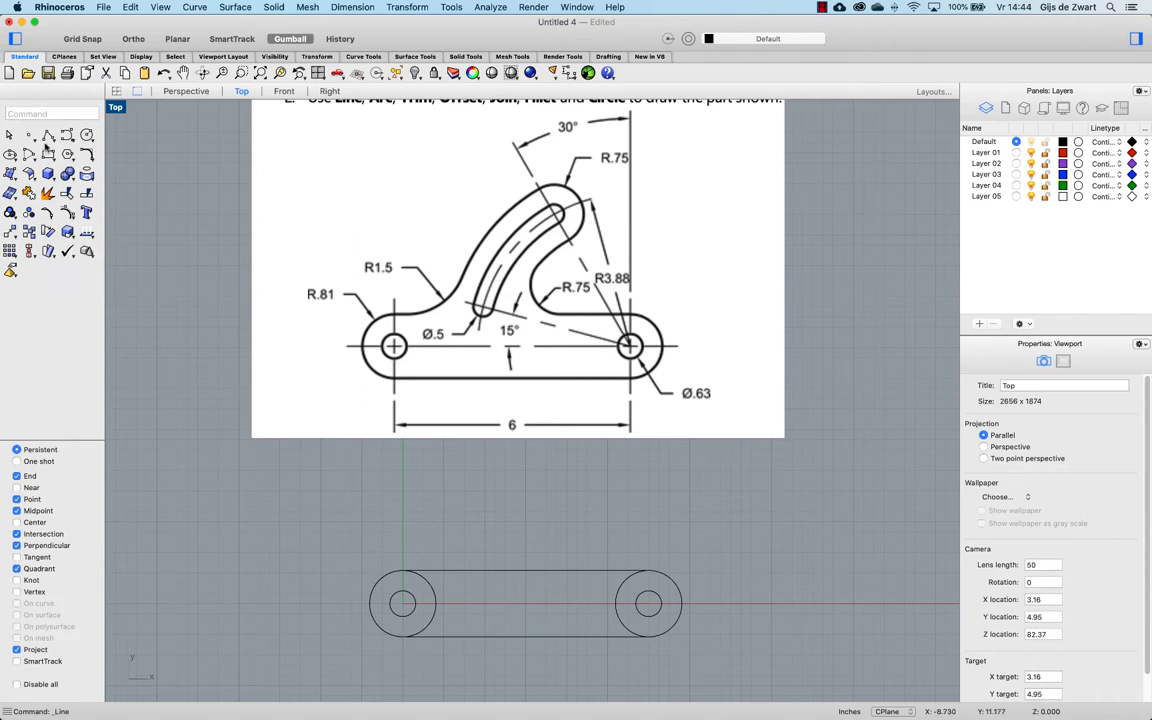
Step: Draw a polyline from the right hole's centre and rotate it by the reference angle
left_click(28, 136)
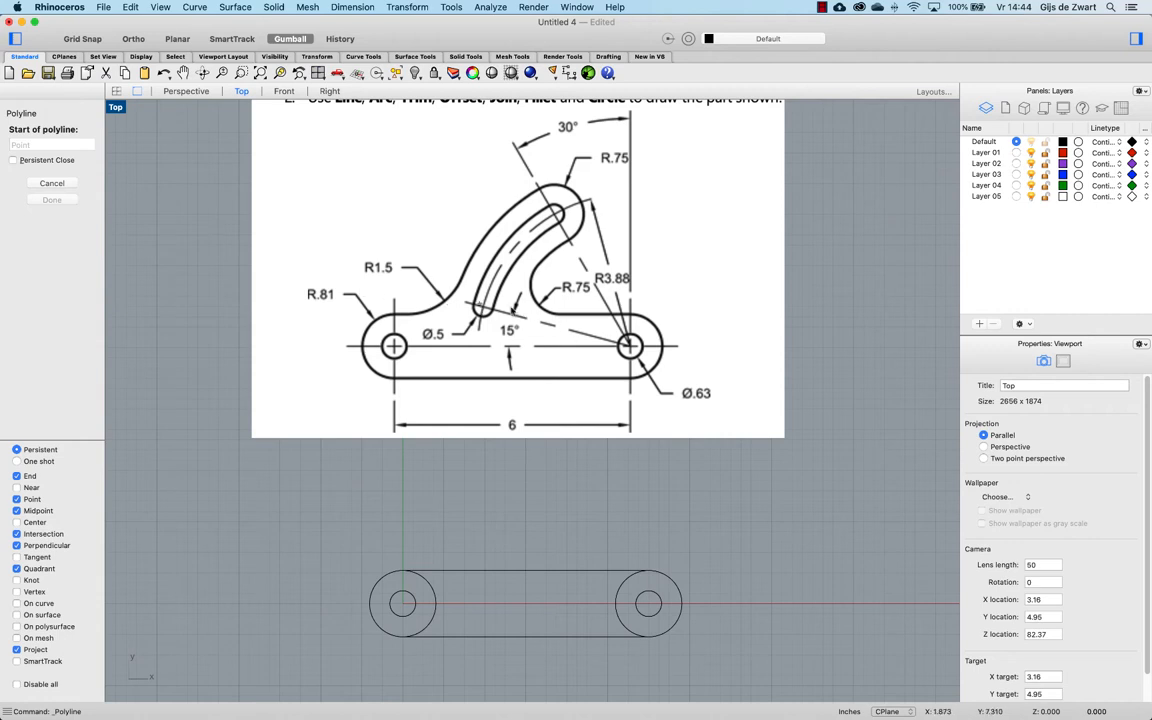
mouse_move(640, 608)
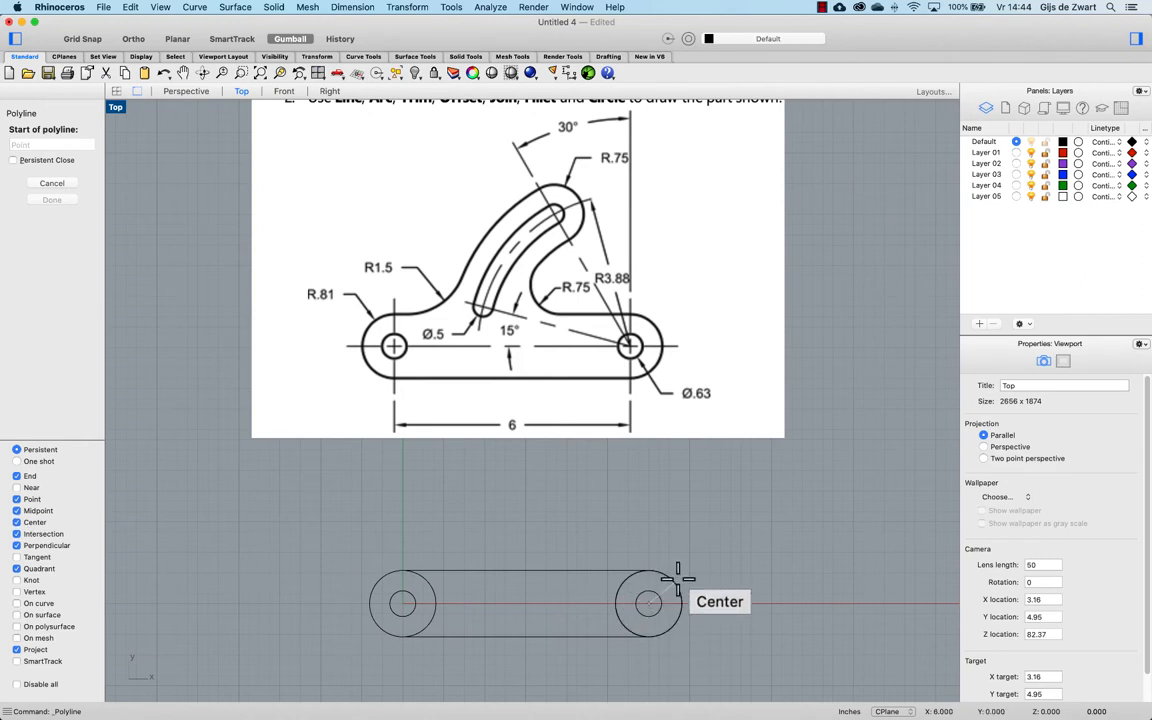
left_click(648, 602)
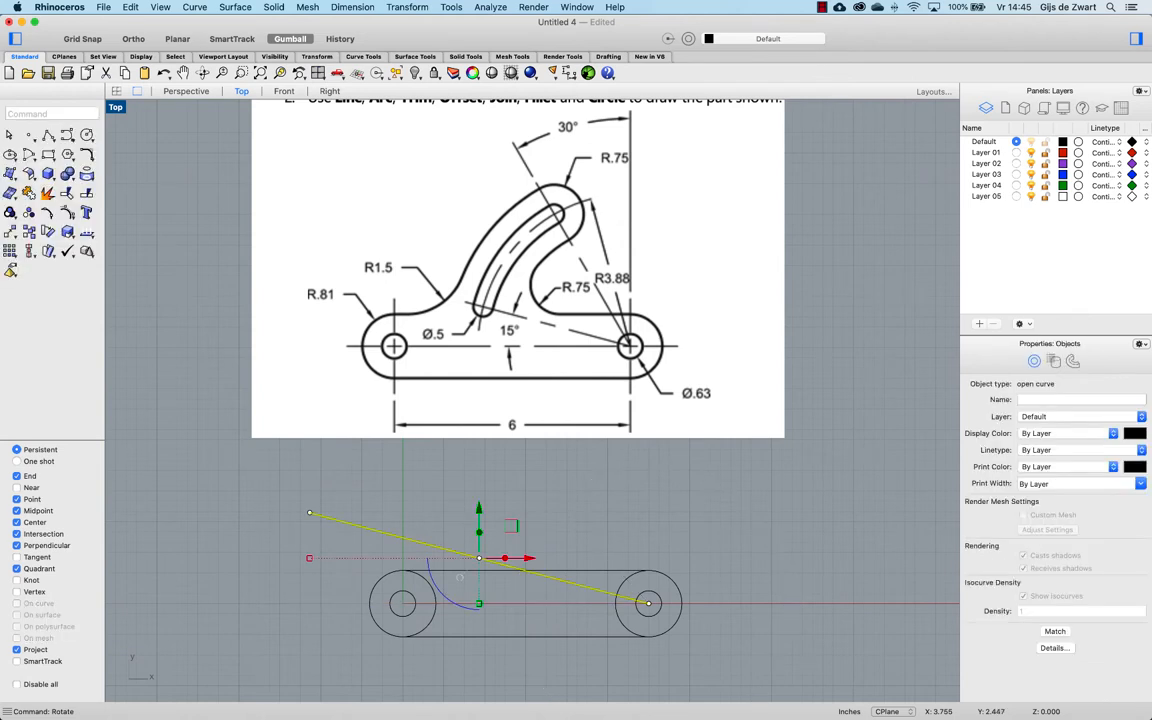
mouse_move(608, 556)
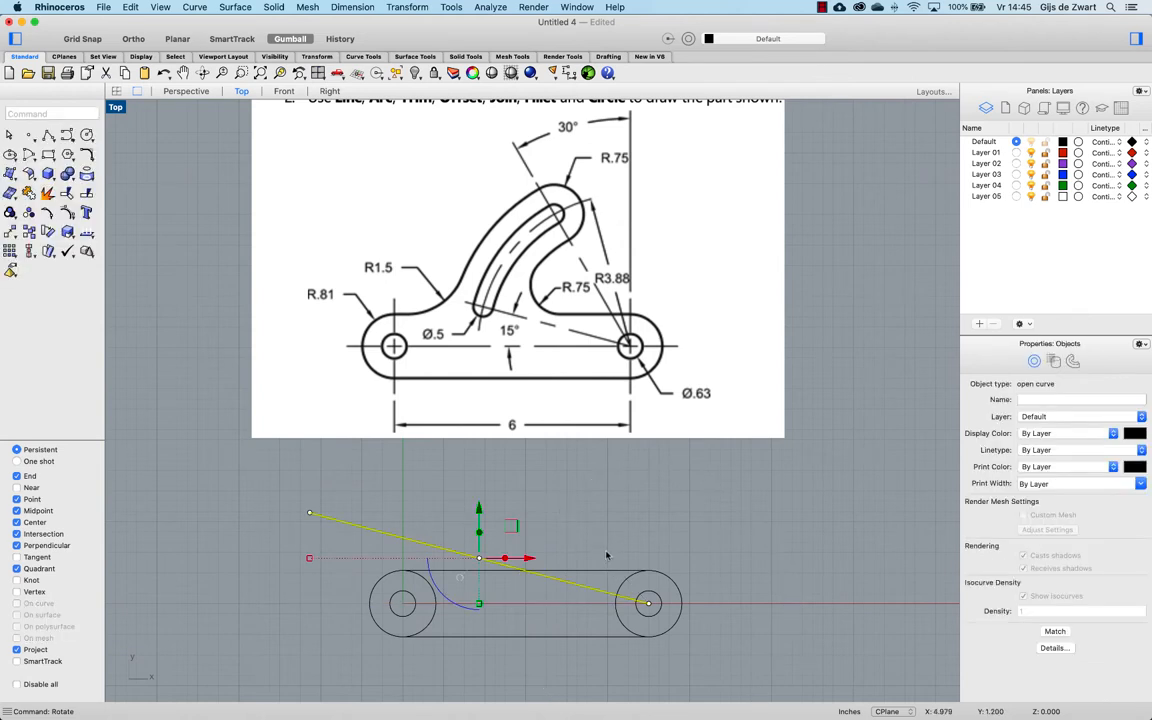
mouse_move(618, 260)
type("Rotate3D")
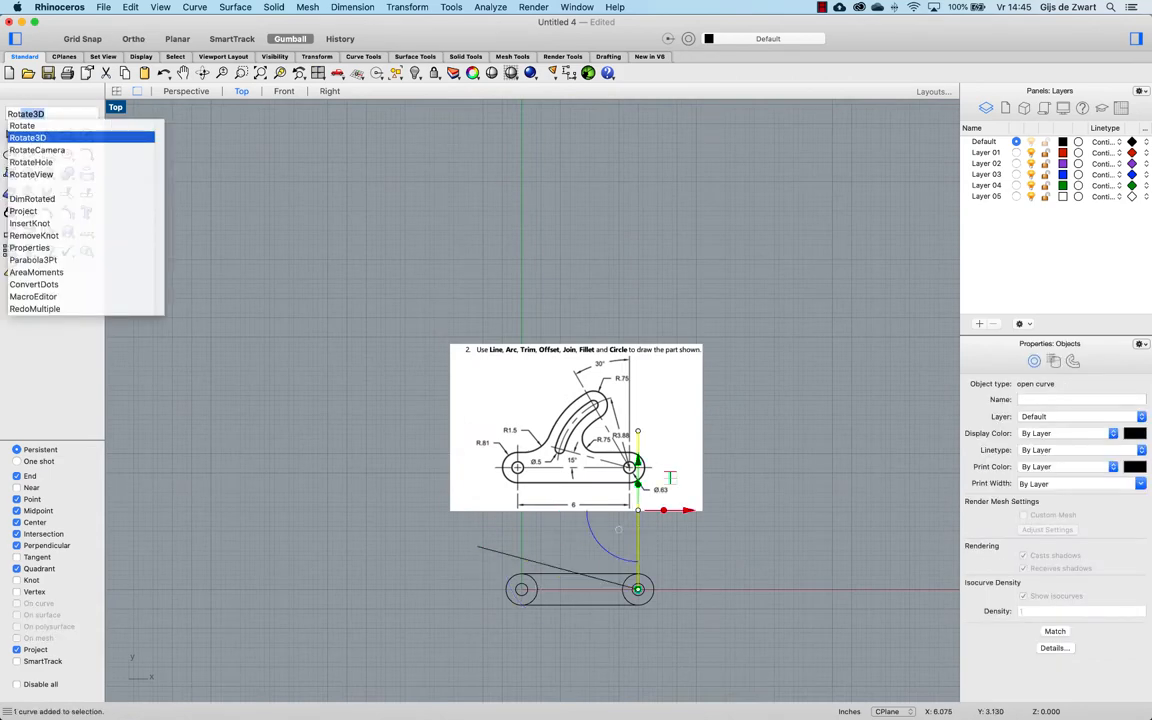
left_click(22, 124)
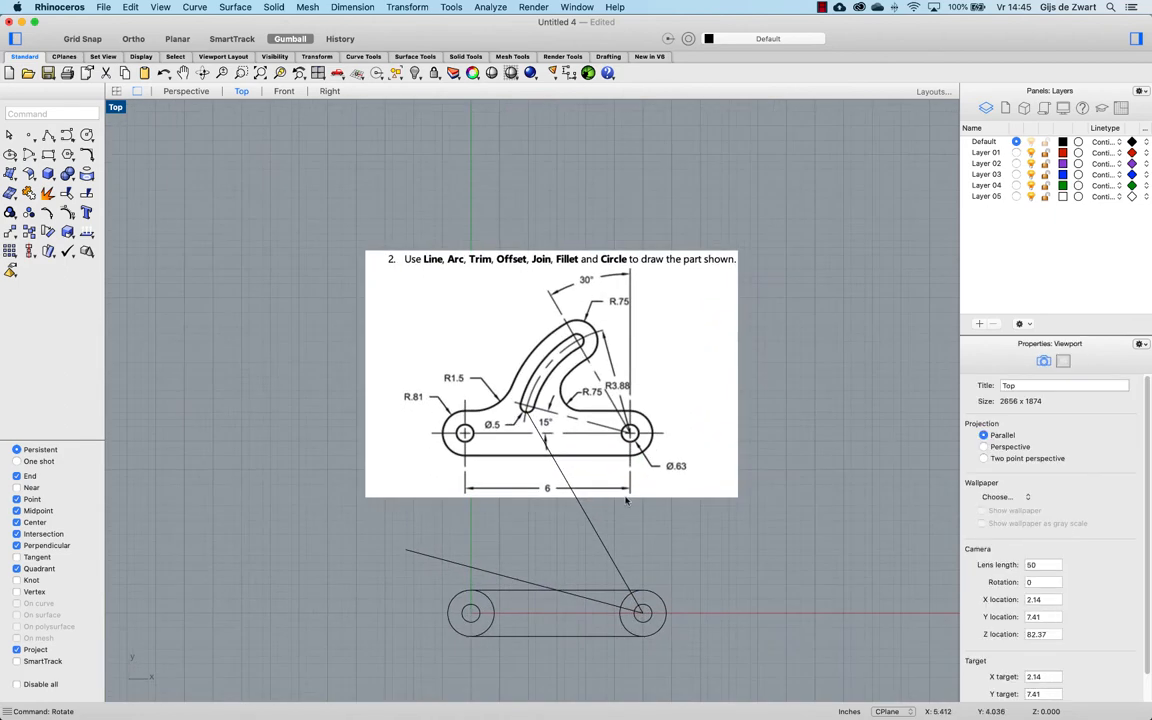
mouse_move(368, 324)
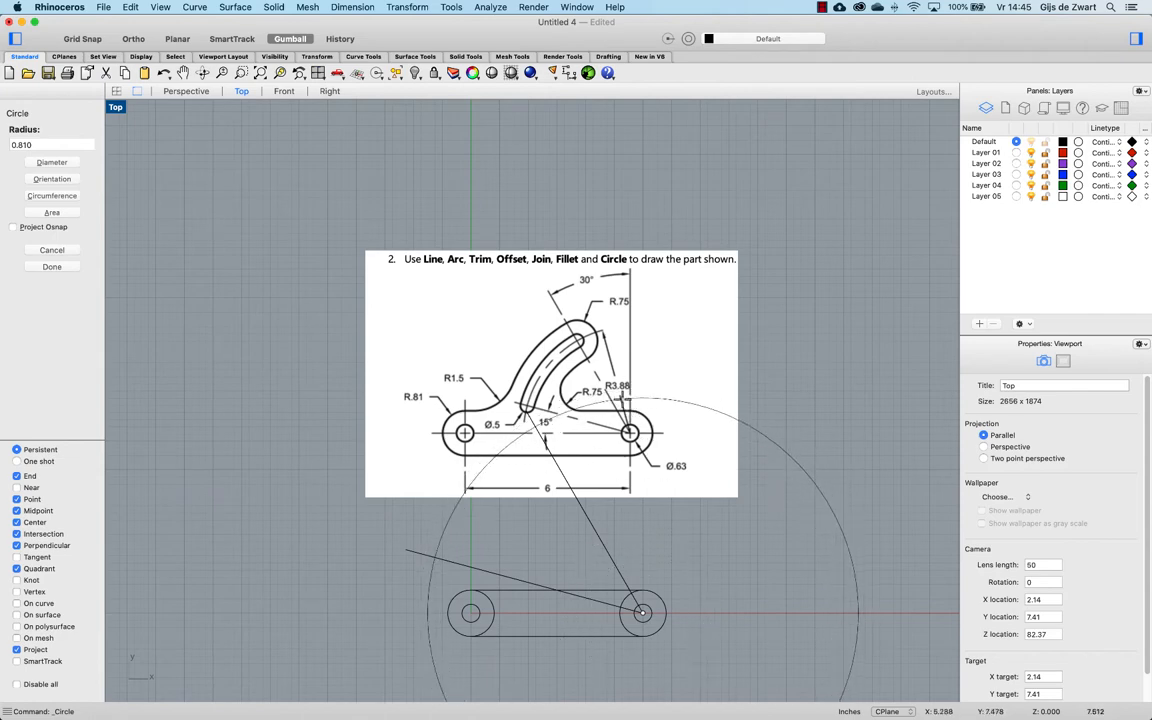
Step: Set the construction arc at 3.88 and trim it to the short arm arc for offsetting
type("3.88")
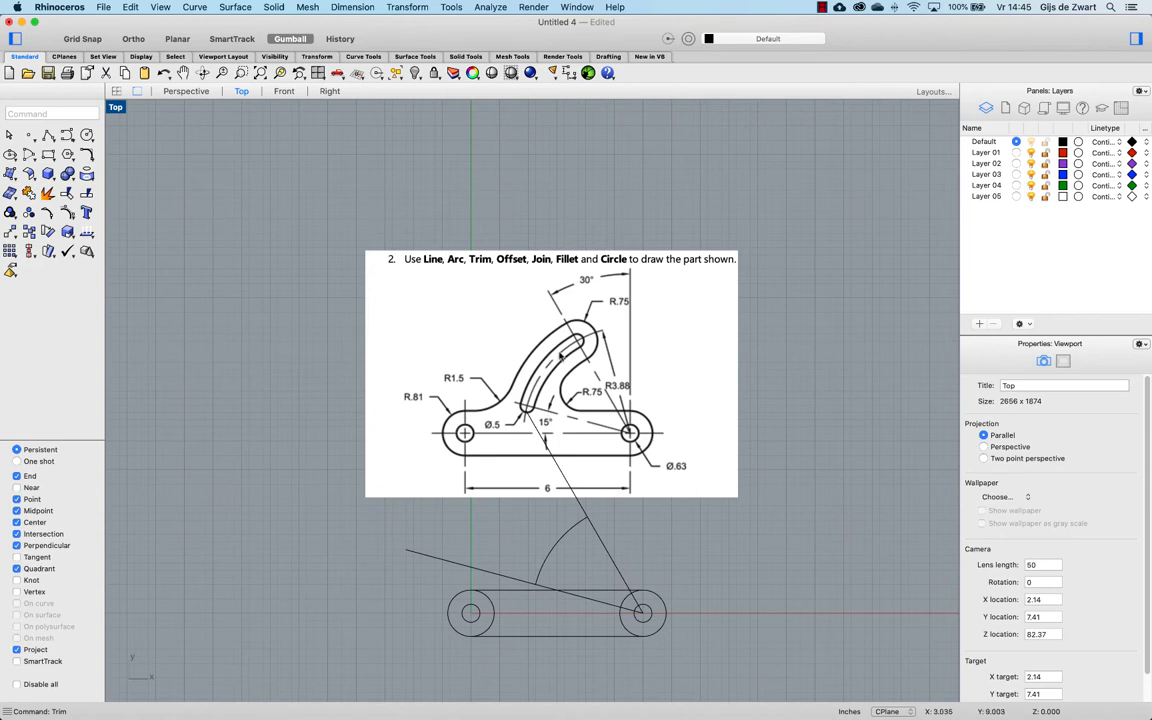
mouse_move(584, 342)
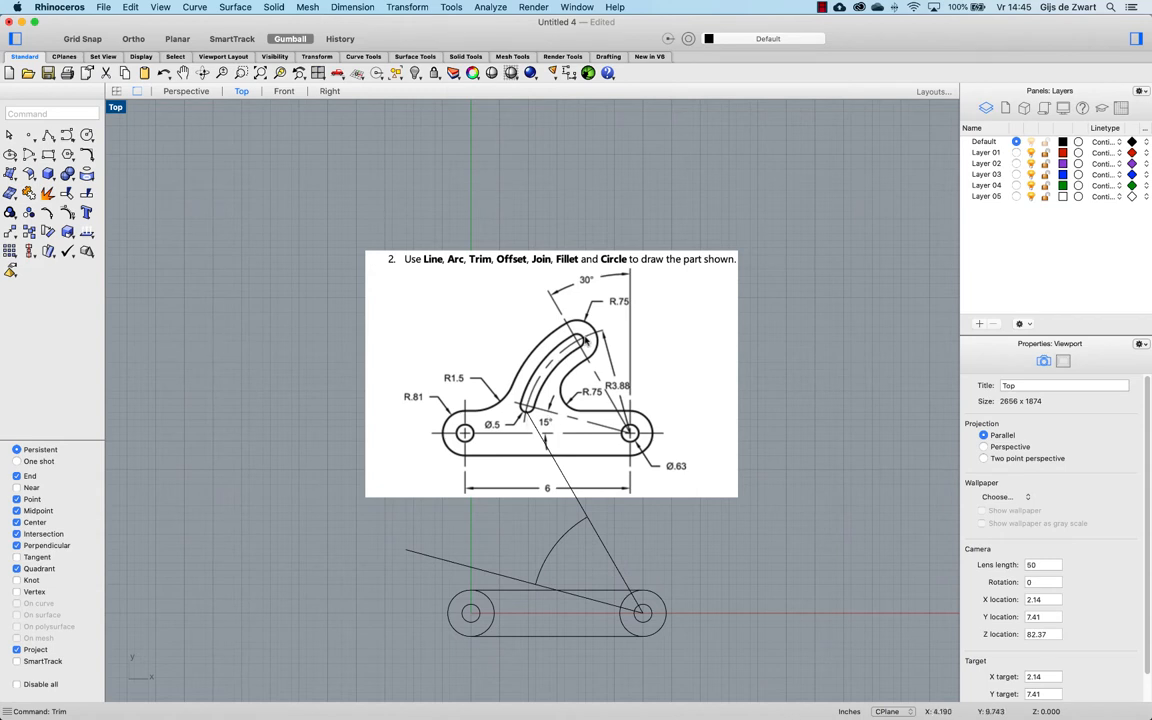
mouse_move(588, 424)
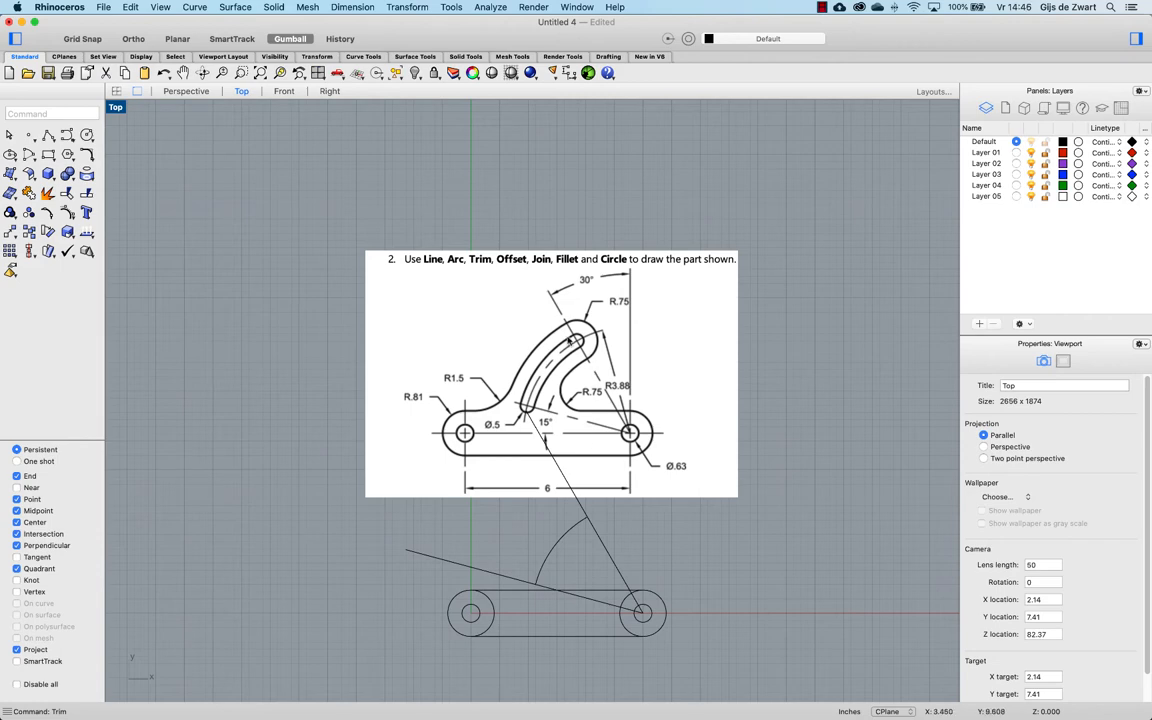
left_click(540, 560)
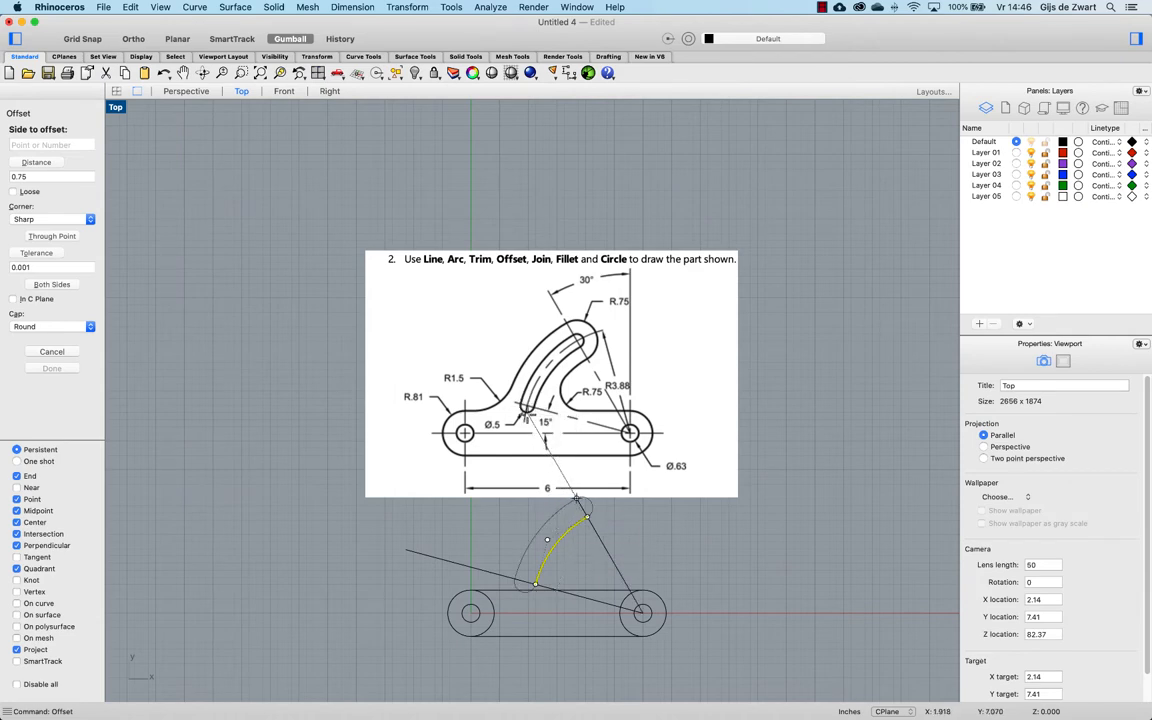
mouse_move(336, 370)
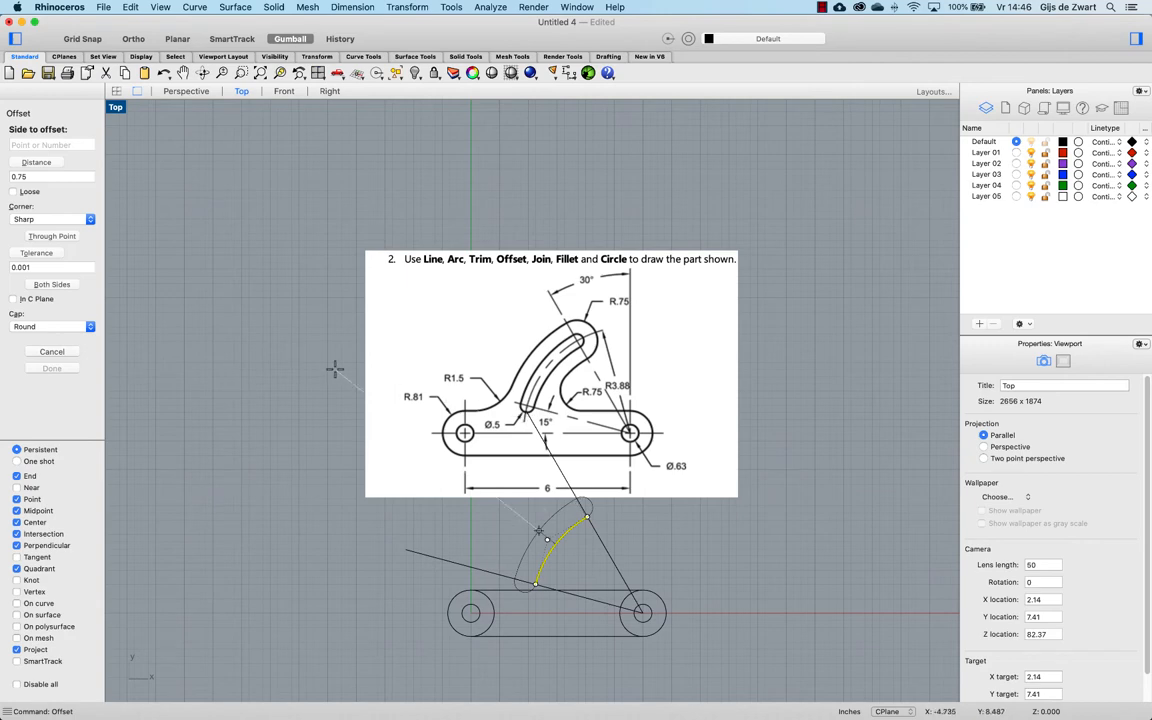
mouse_move(344, 384)
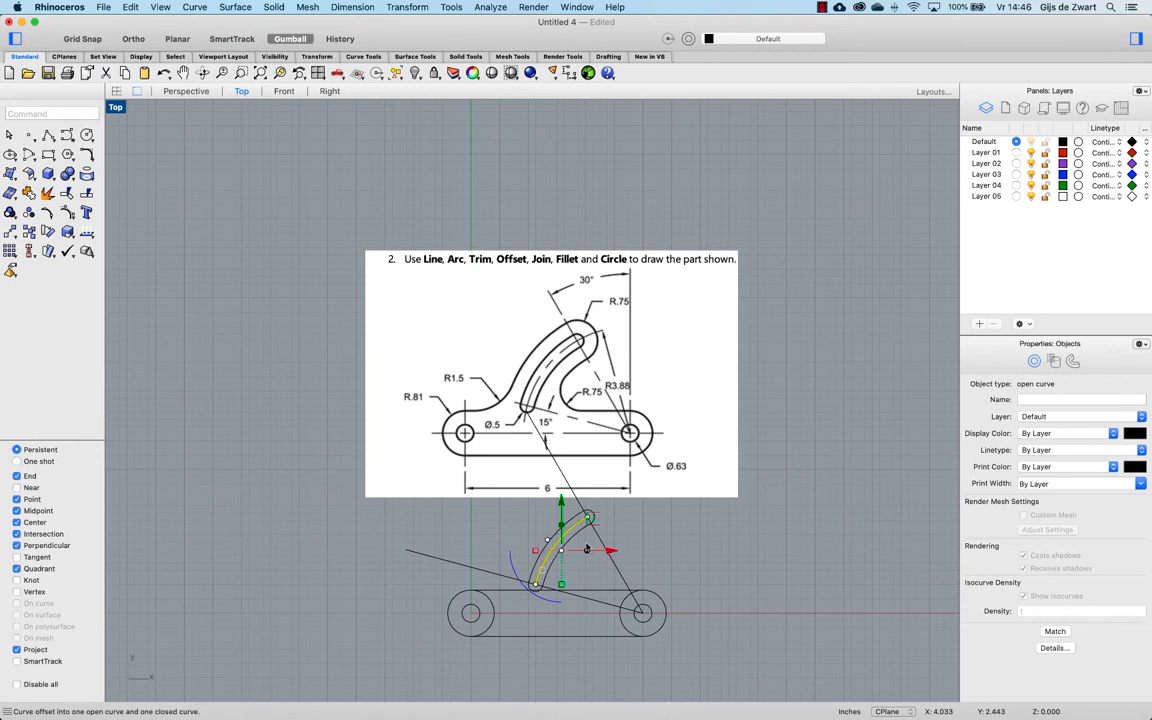
mouse_move(588, 548)
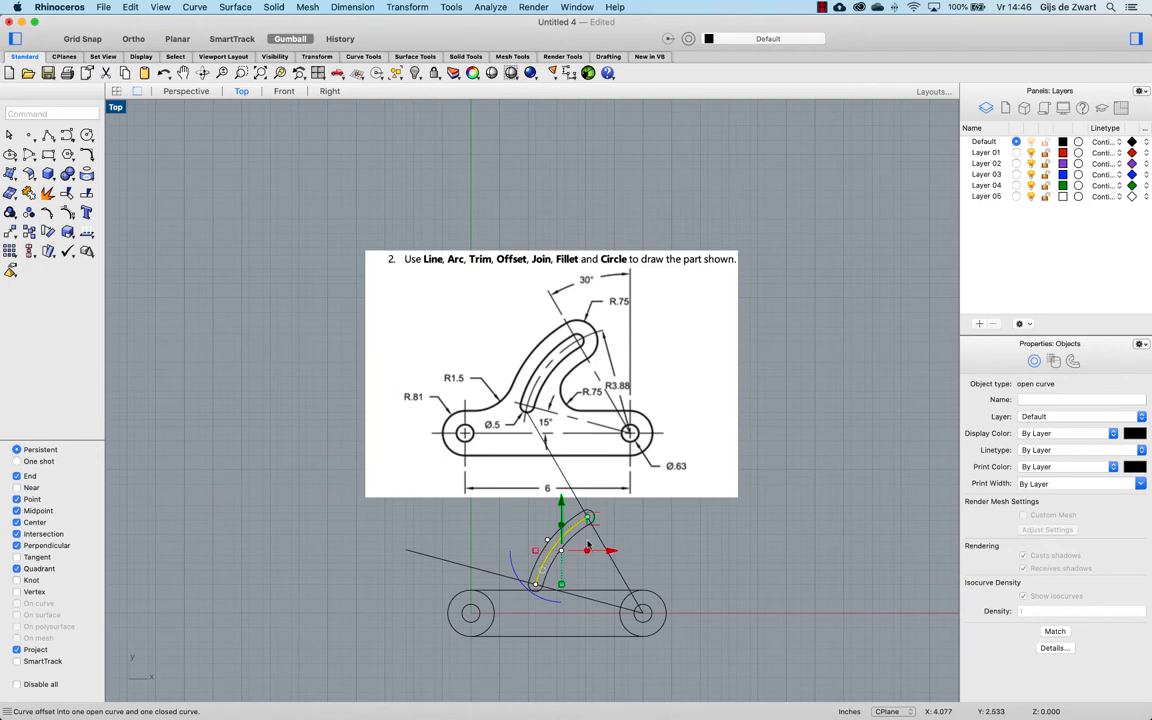
mouse_move(510, 536)
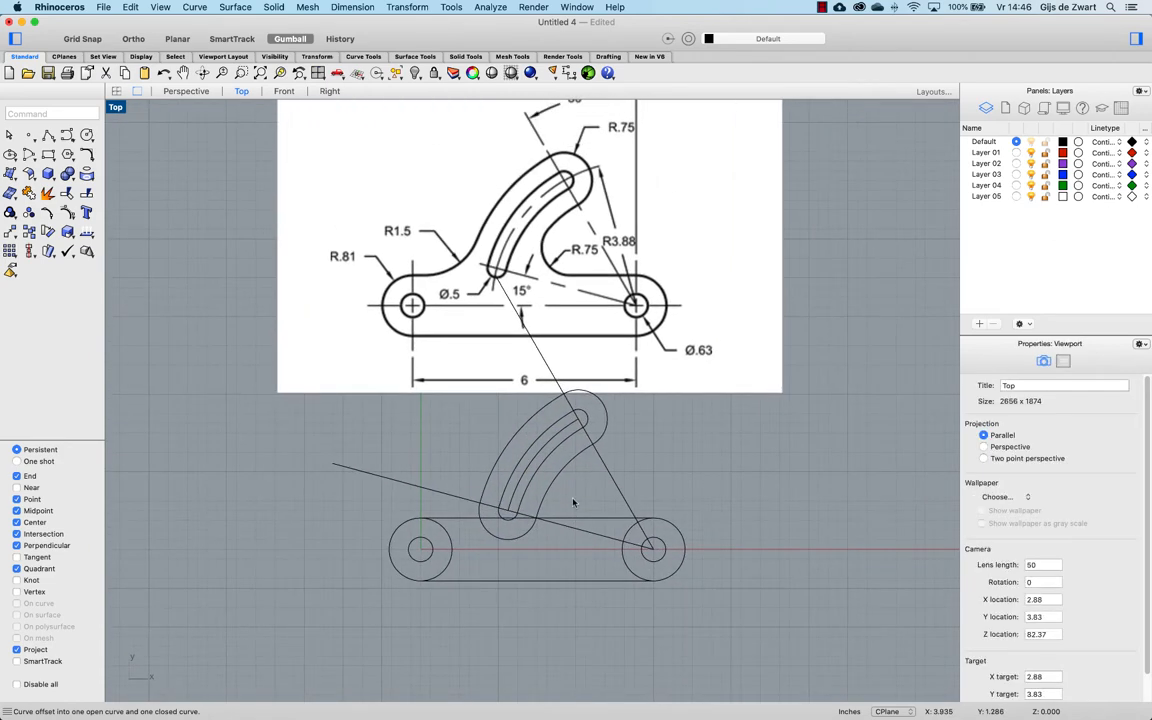
Step: Fillet the arm-to-base corners with radius 0.75 and then 1.5
type("Fille")
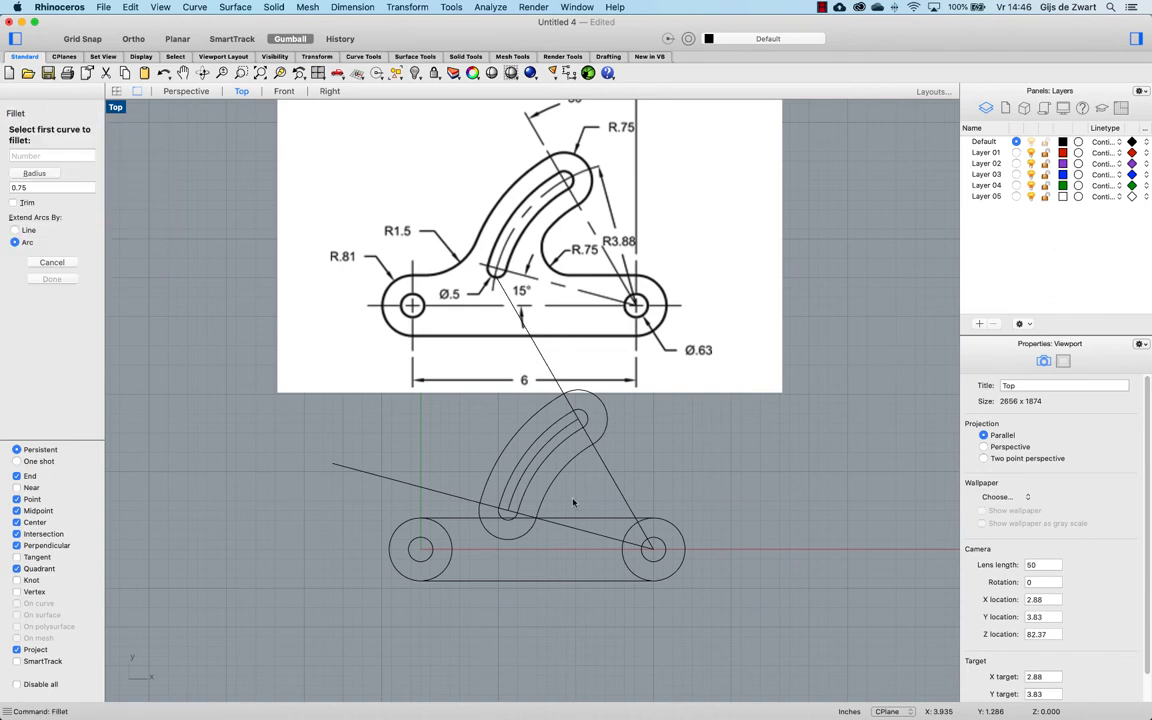
mouse_move(572, 268)
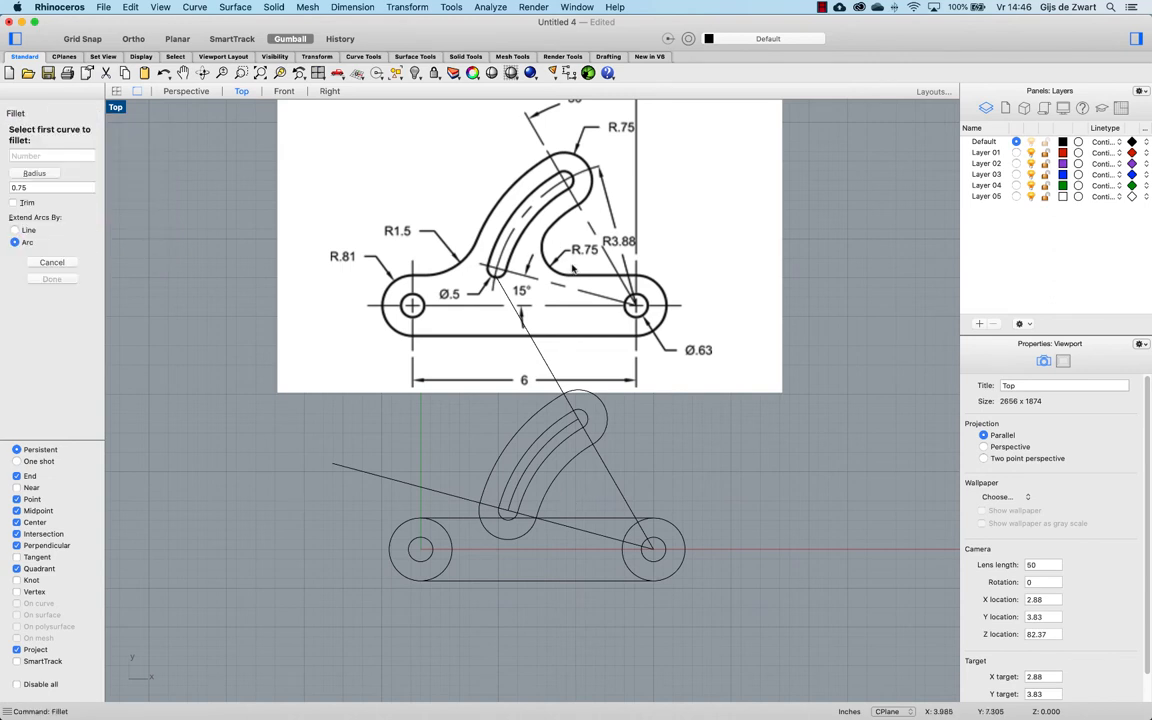
mouse_move(130, 236)
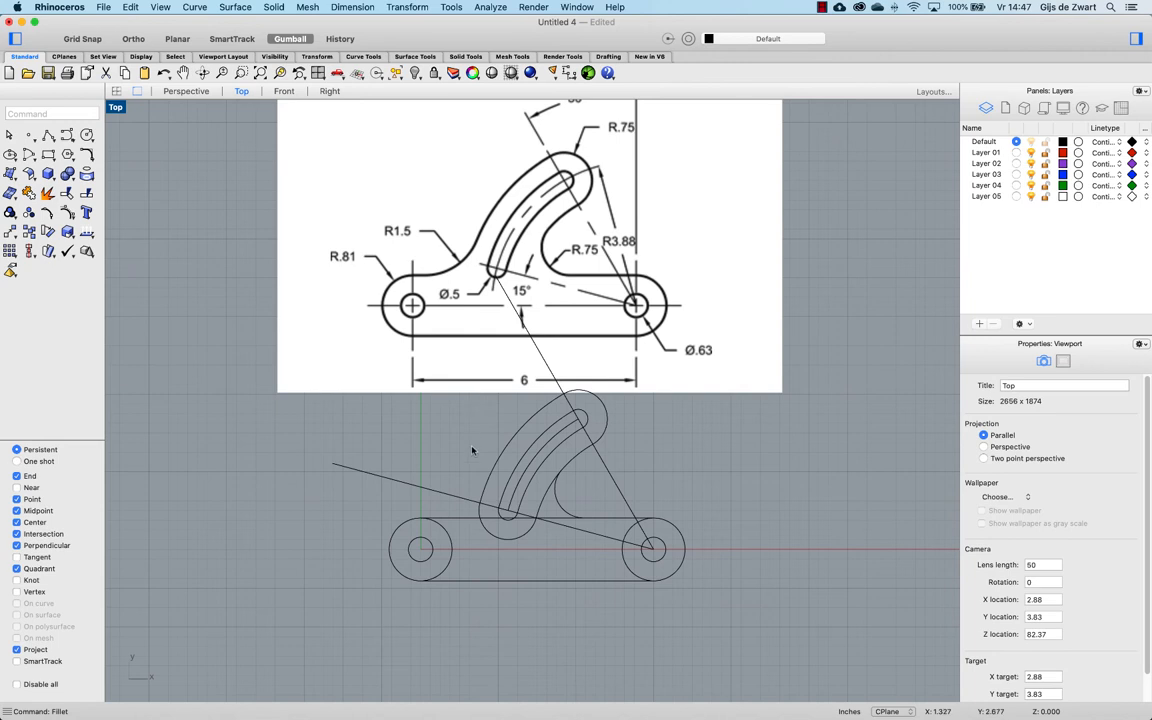
left_click(572, 420)
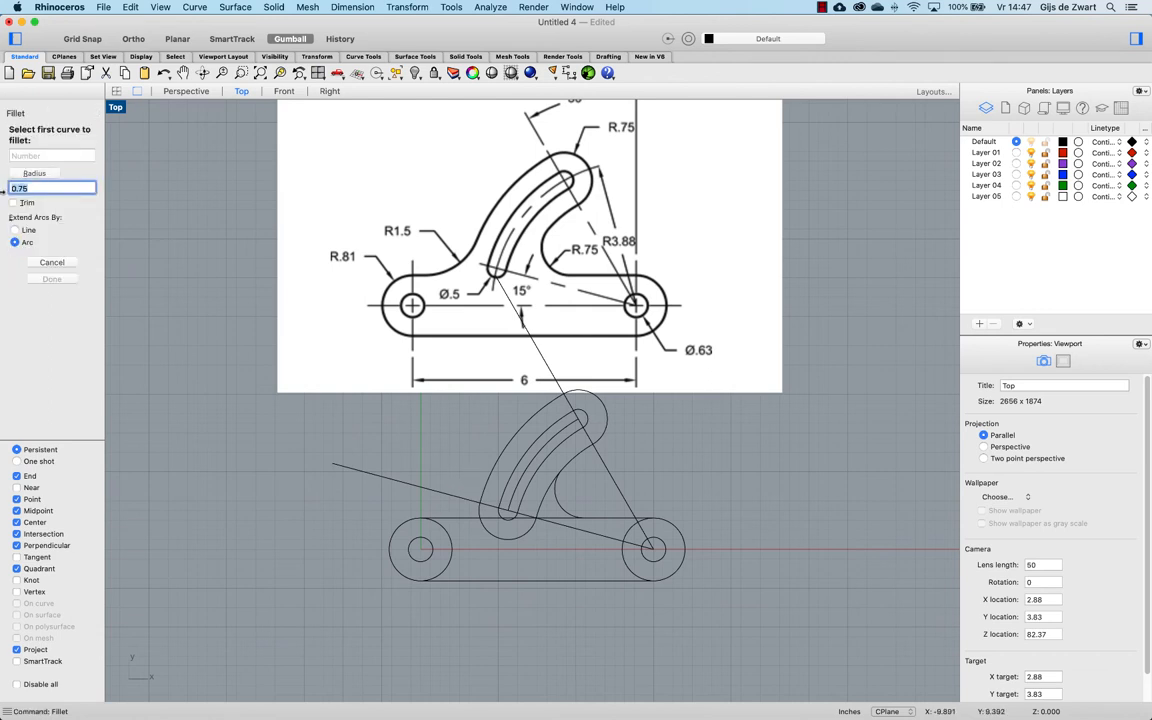
type("1.5")
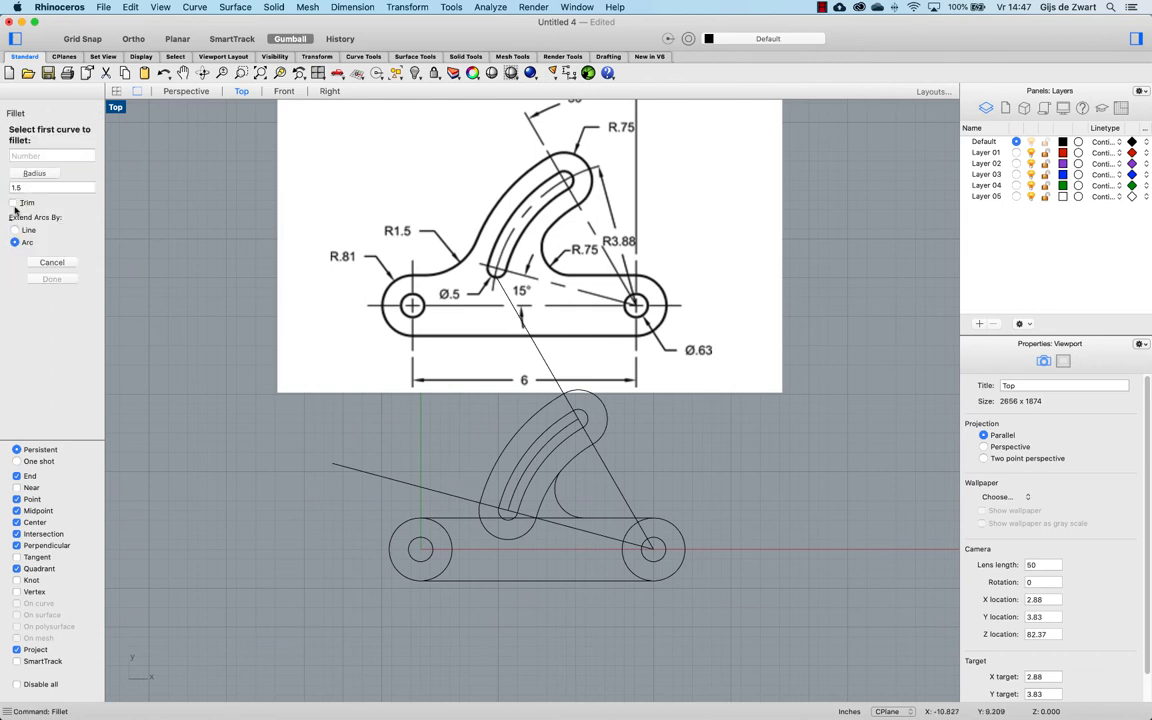
left_click(500, 470)
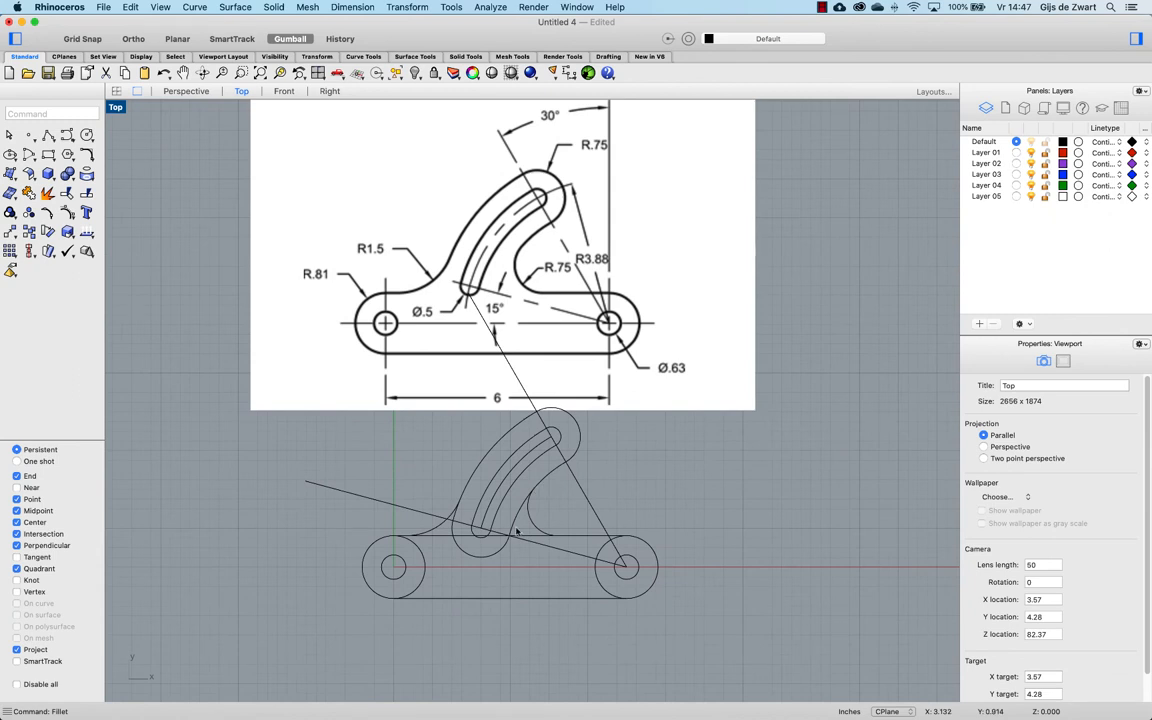
mouse_move(532, 524)
type("Curve")
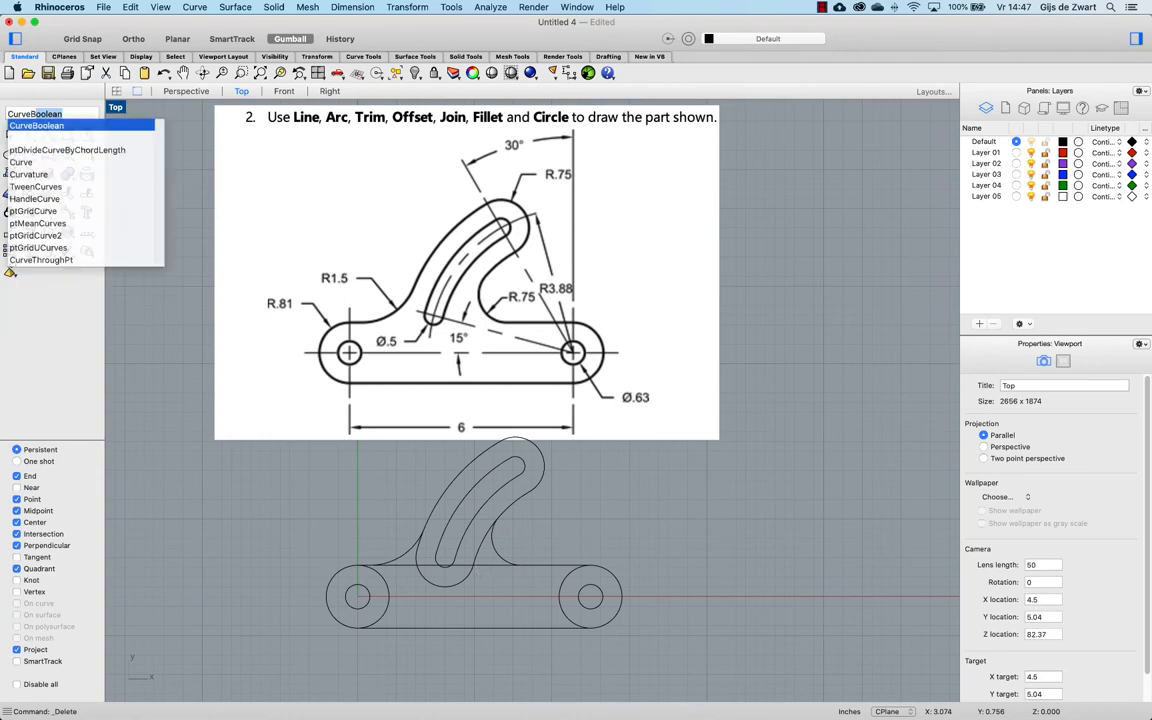
Step: CurveBoolean all curves with DeleteInput=All, keeping the body region with holes and slot
left_click(36, 124)
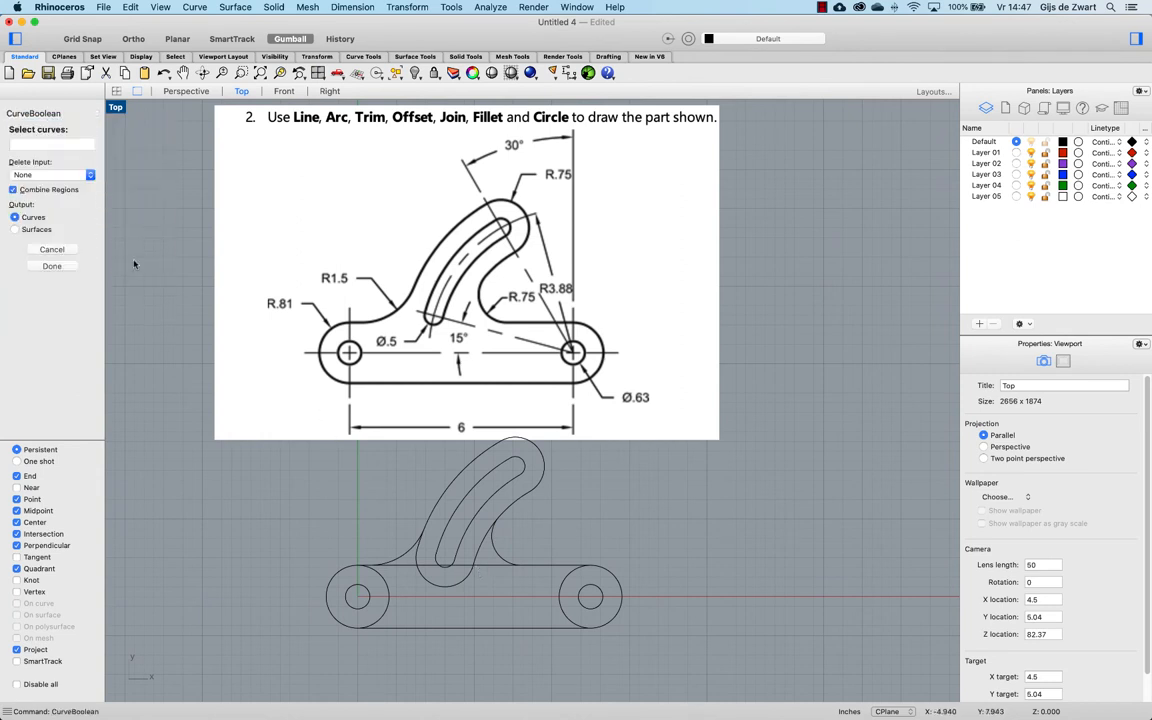
left_click(50, 176)
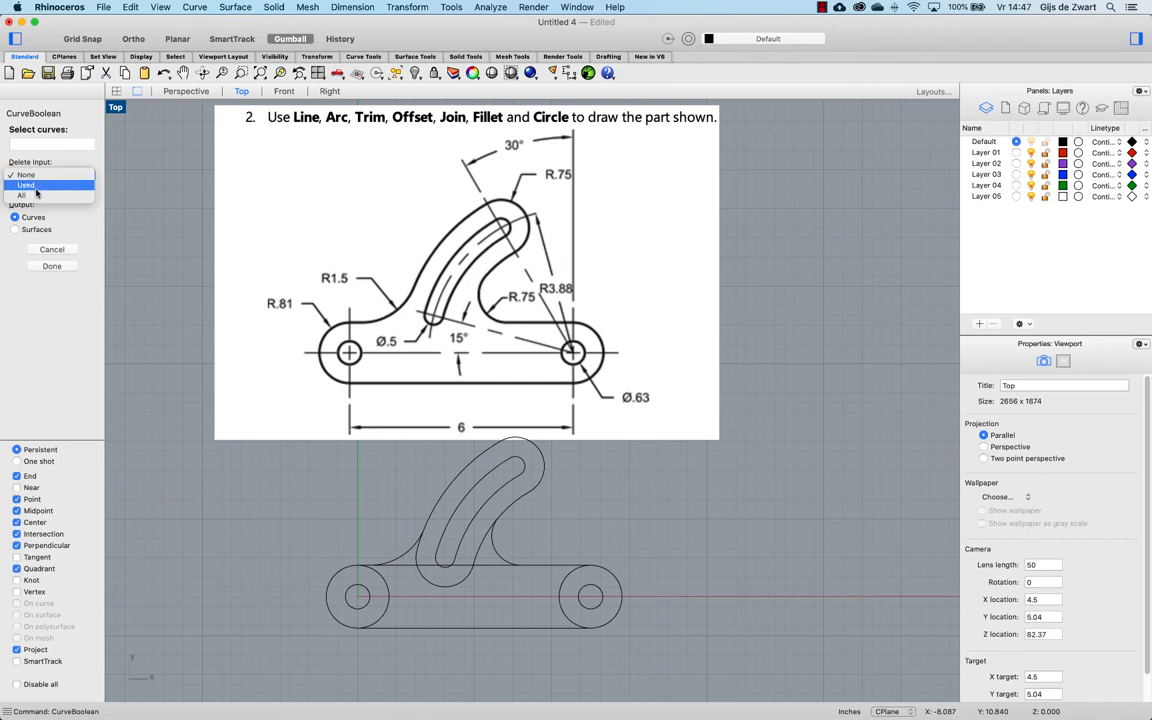
left_click(50, 196)
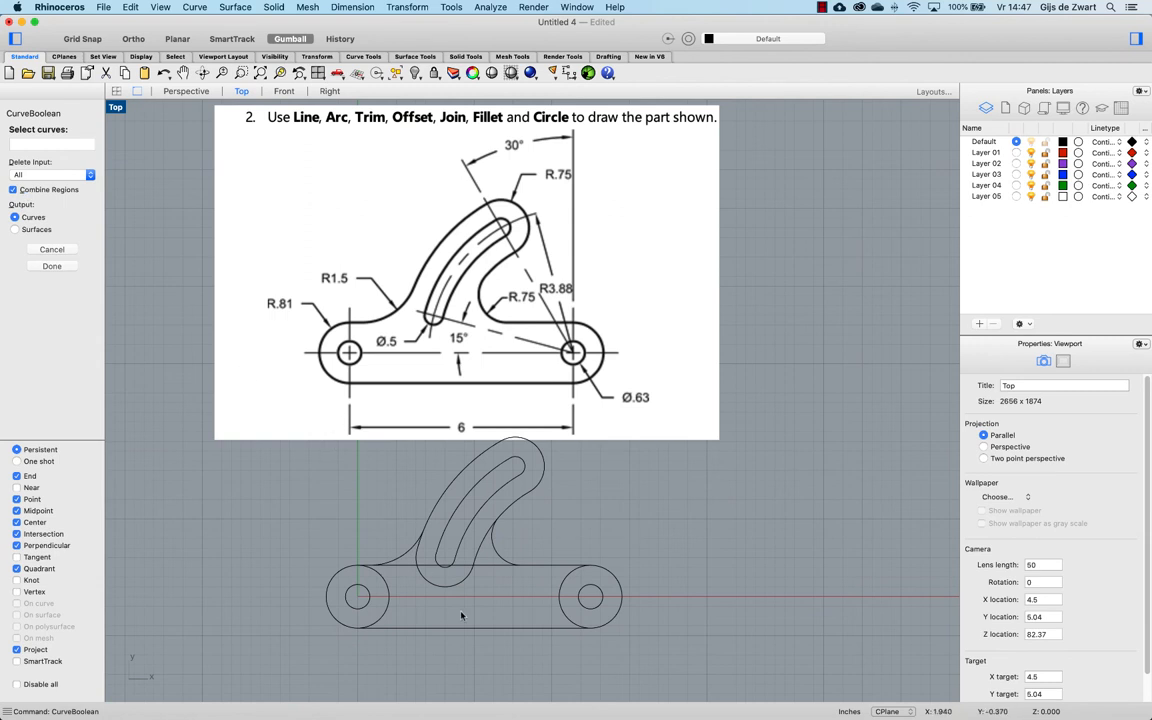
left_click(460, 616)
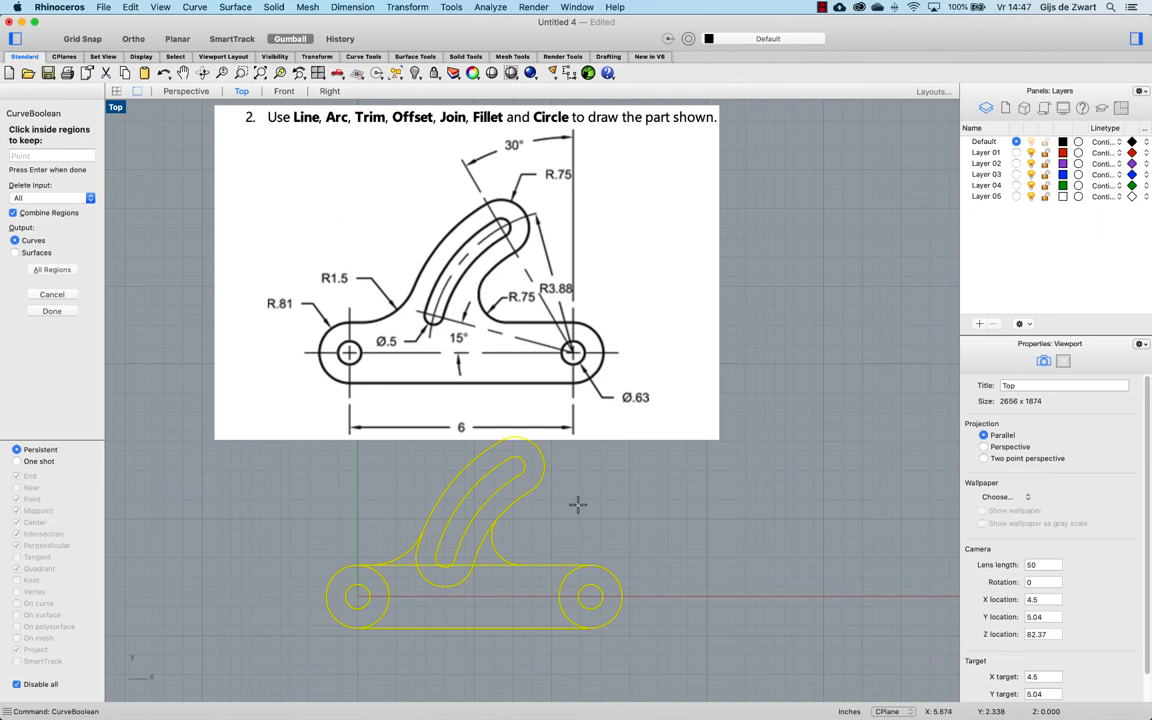
left_click(378, 596)
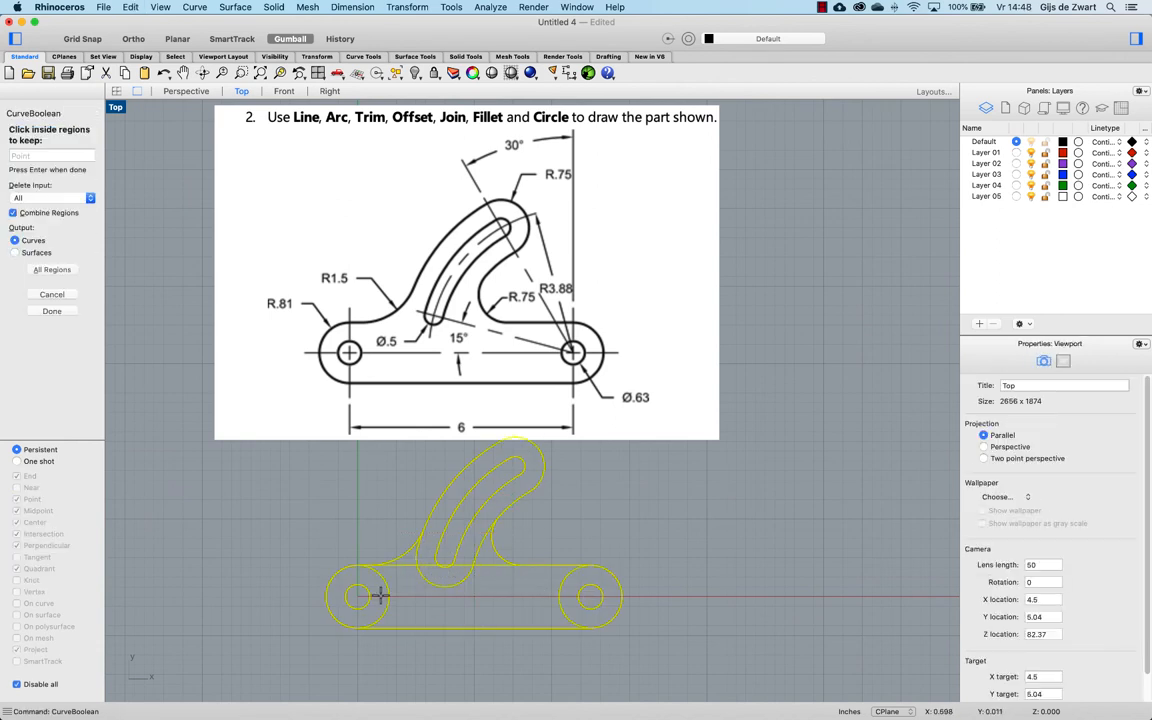
left_click(376, 596)
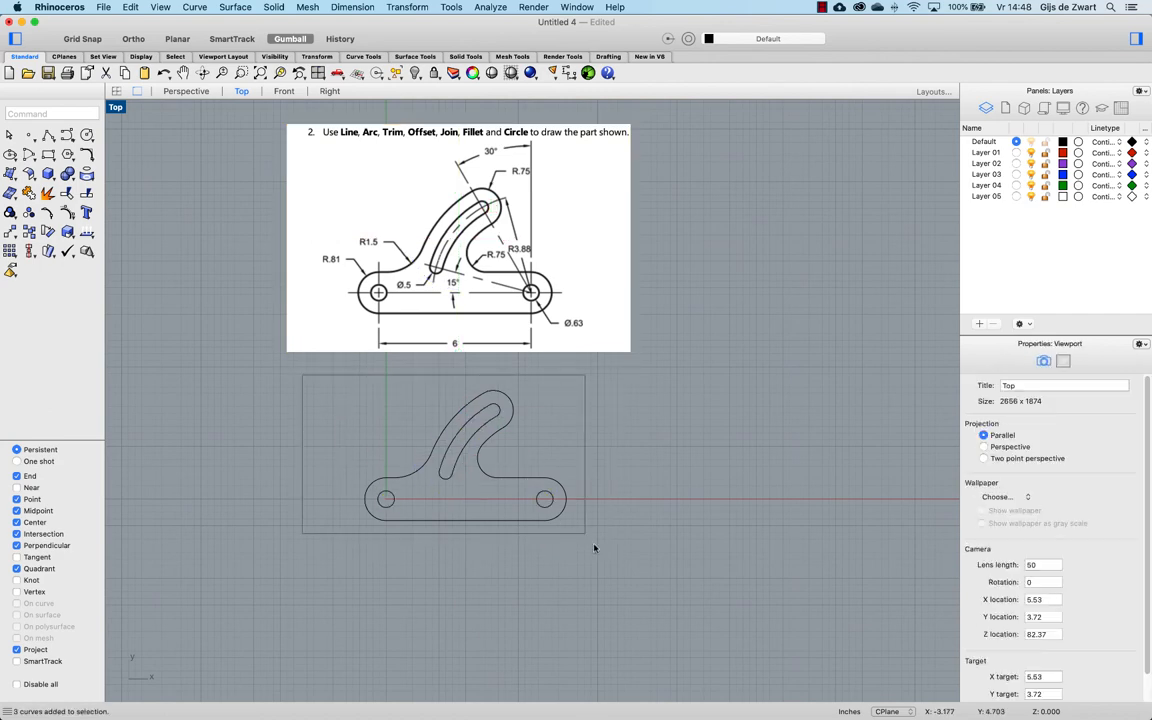
Step: Extrude the closed profile into a solid plate in maximized Perspective and show it Shaded
left_click(116, 92)
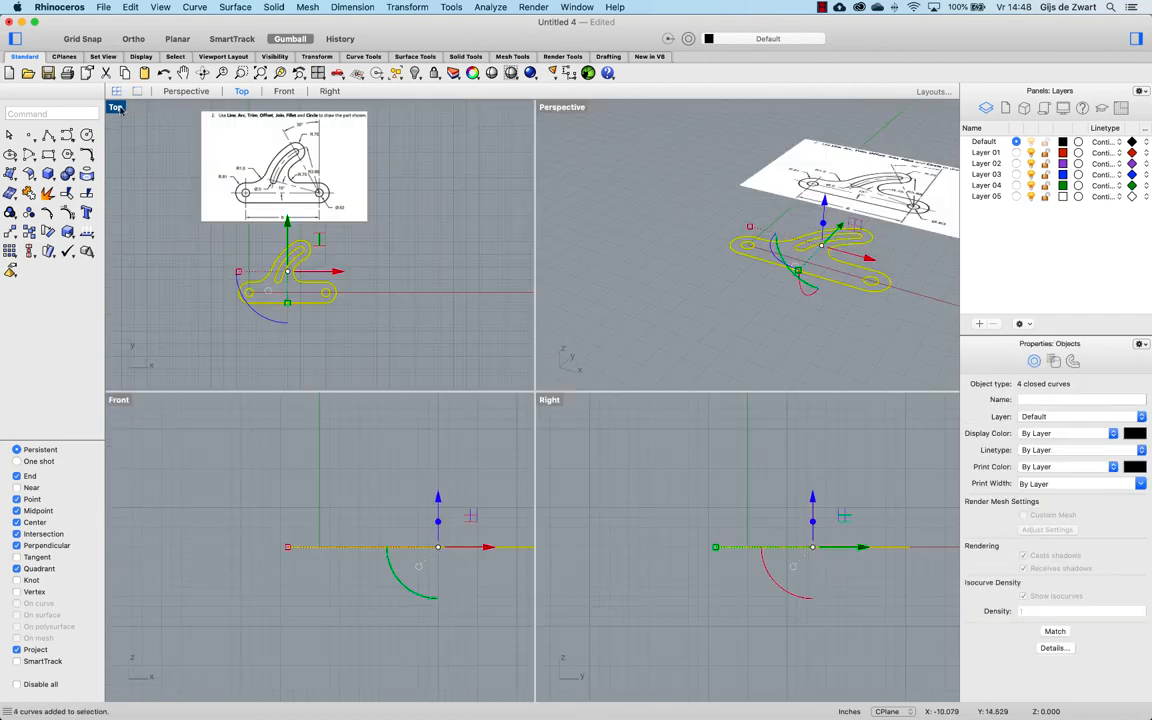
double_click(562, 108)
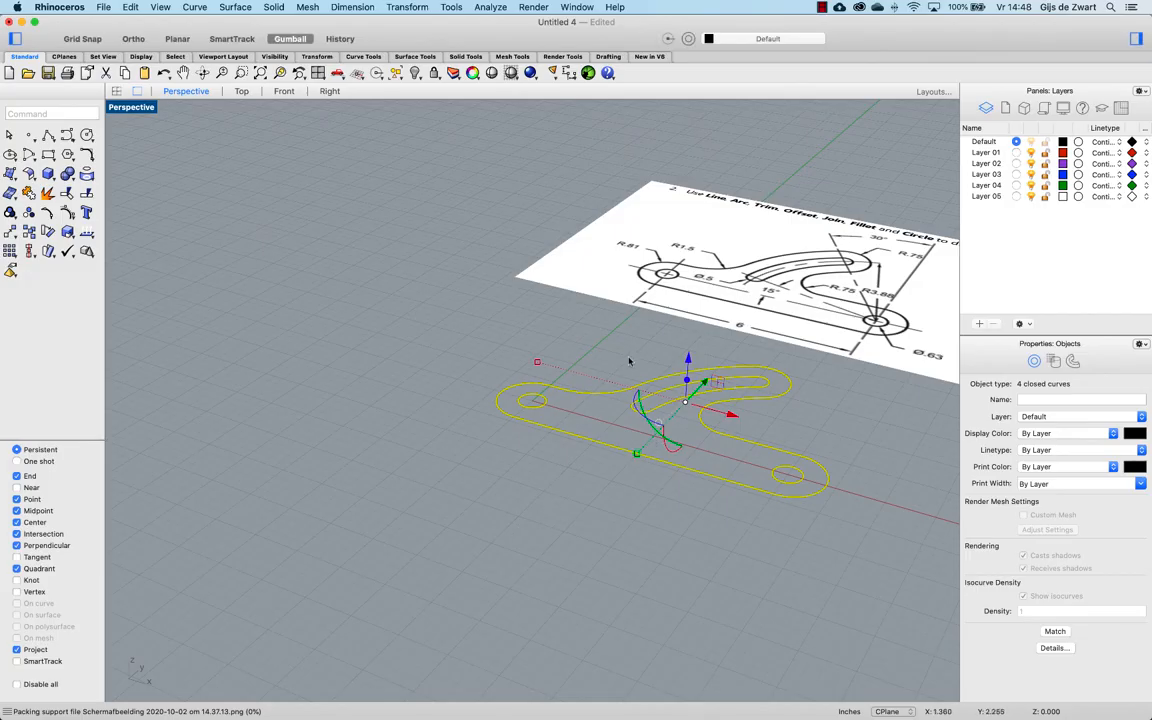
left_click(274, 8)
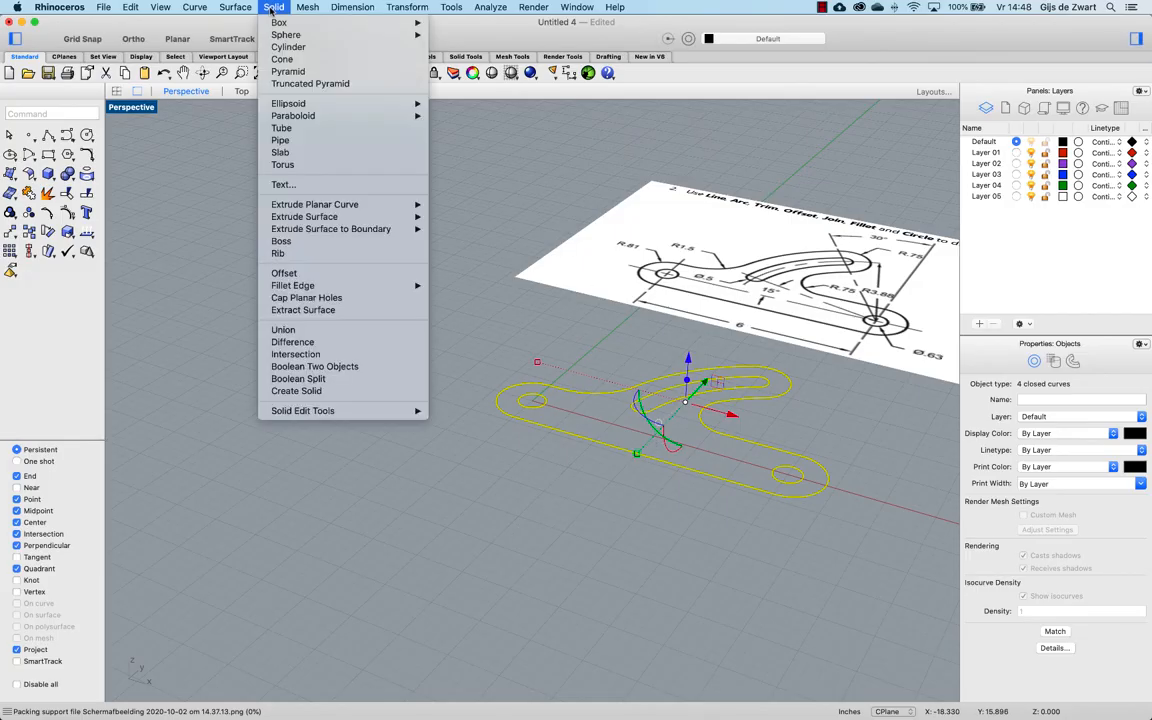
mouse_move(330, 268)
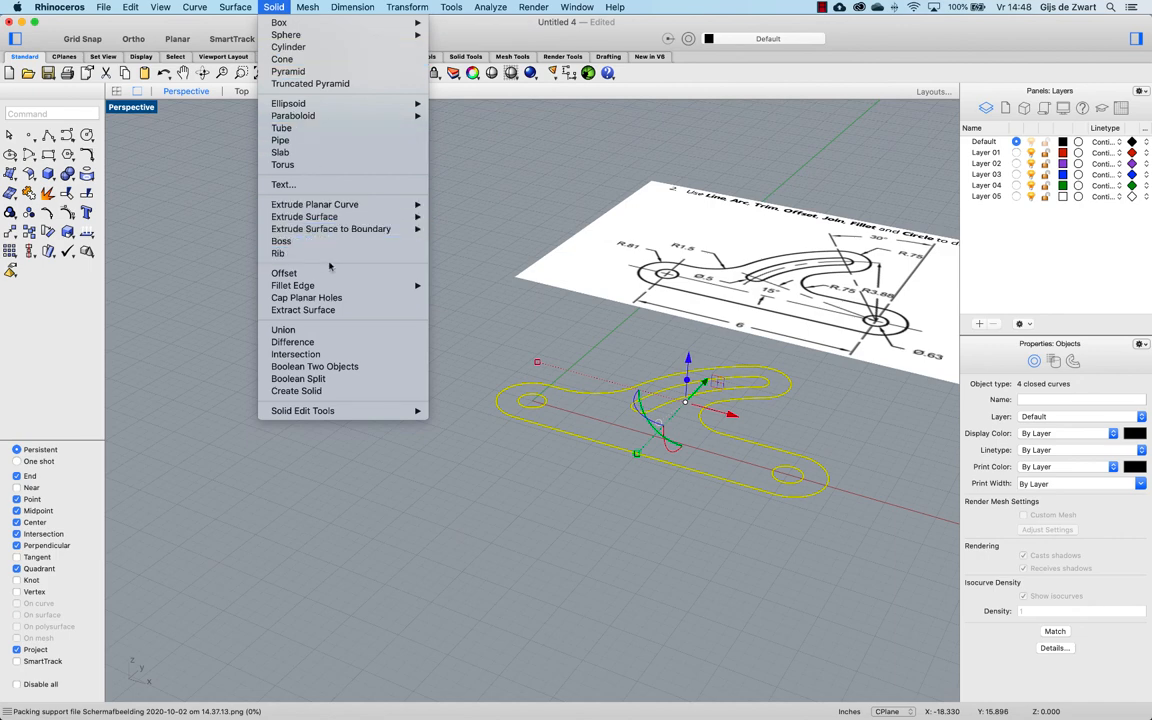
left_click(314, 204)
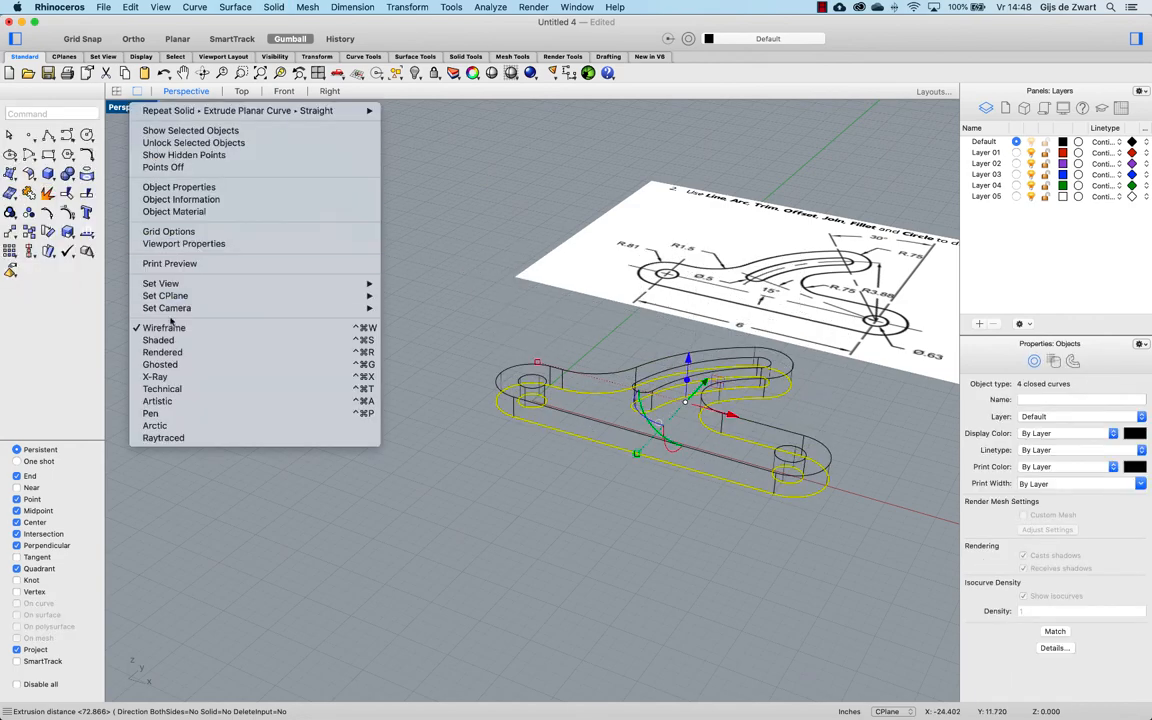
left_click(158, 340)
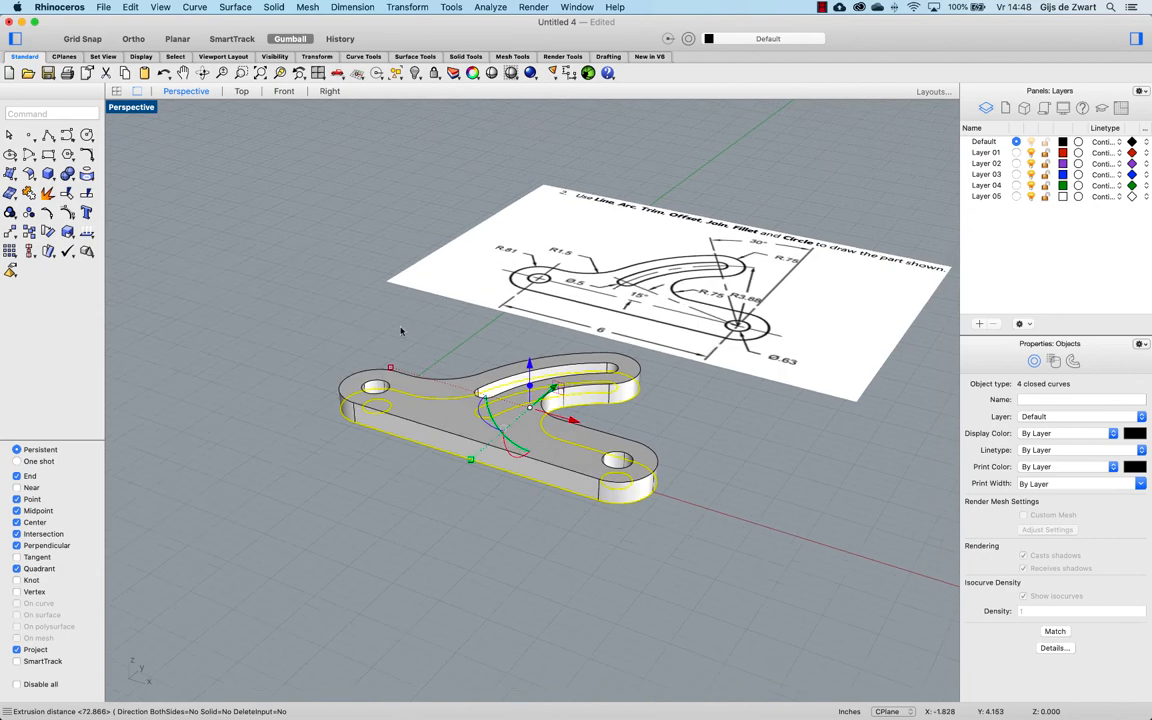